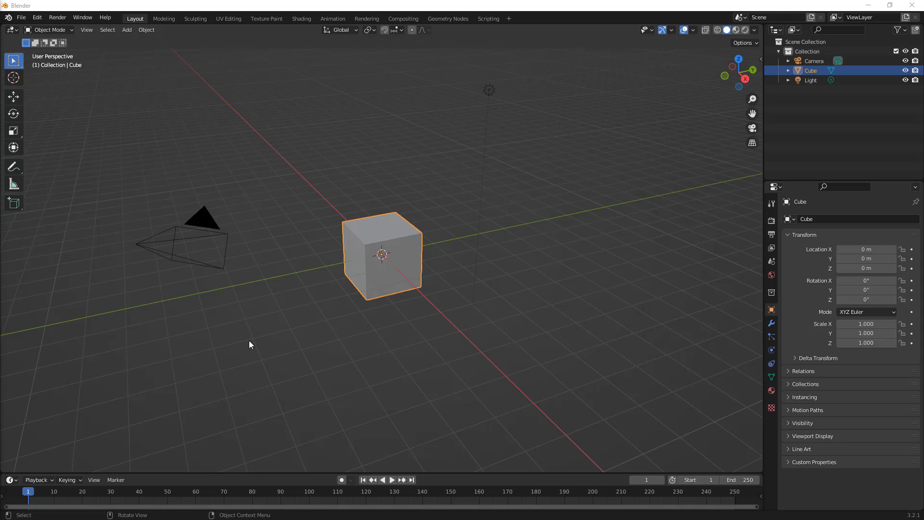
mouse_move(398, 211)
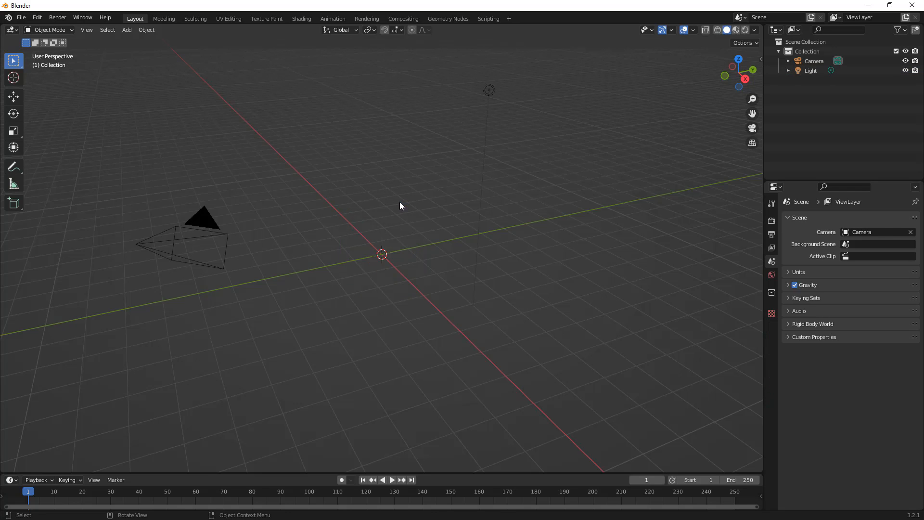
mouse_move(401, 213)
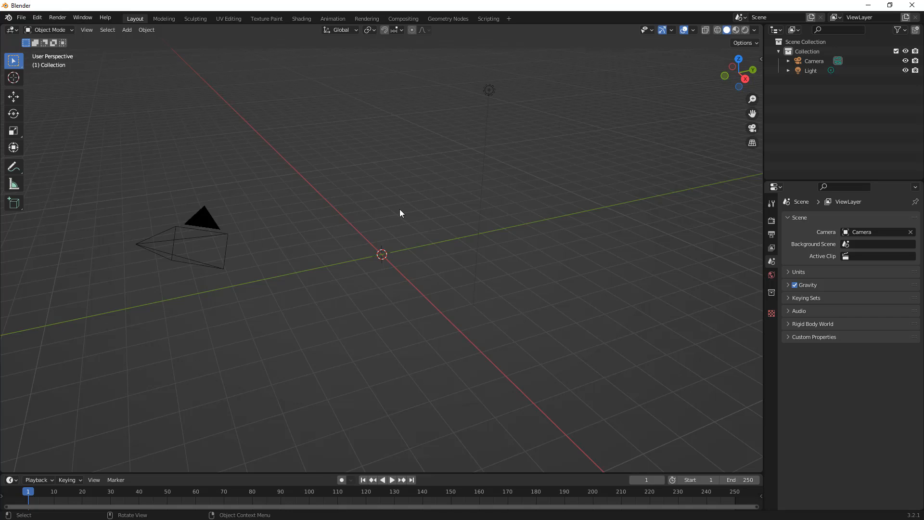
mouse_move(467, 228)
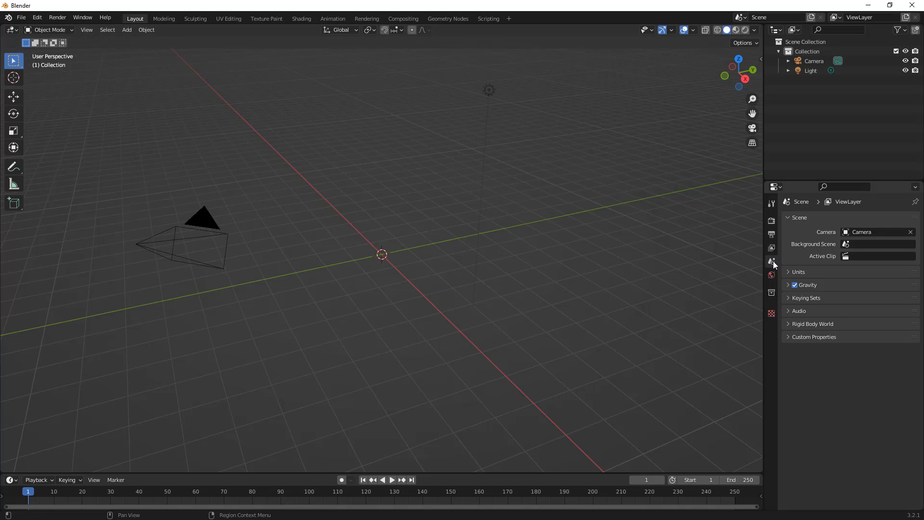
Step: Set the scene length unit to Millimeters in Scene Properties
left_click(788, 272)
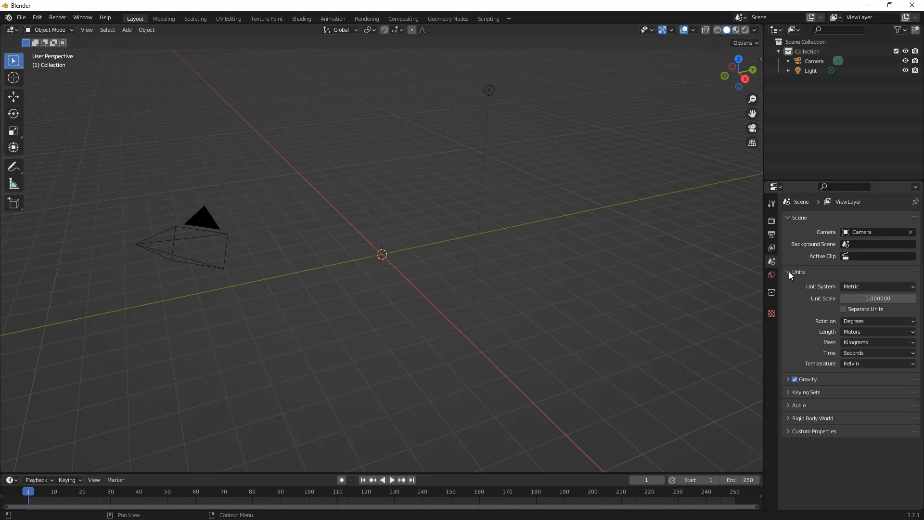
left_click(877, 332)
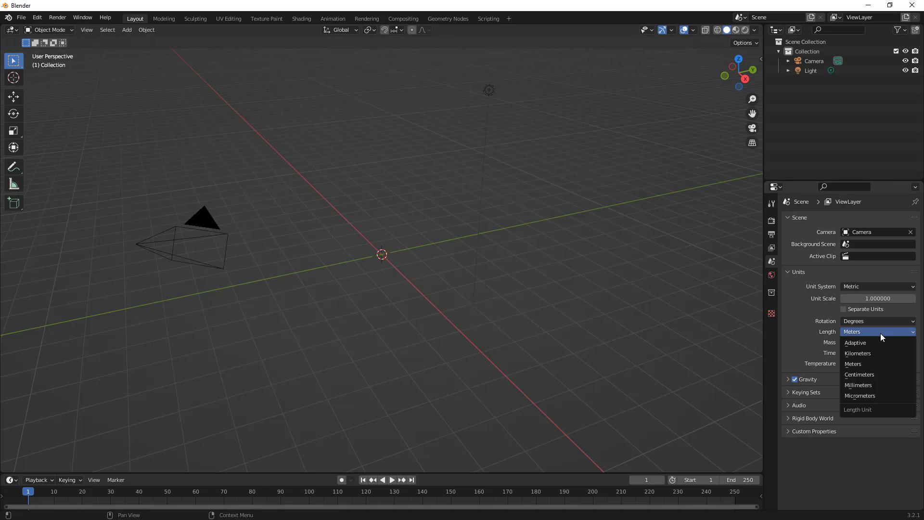
mouse_move(872, 384)
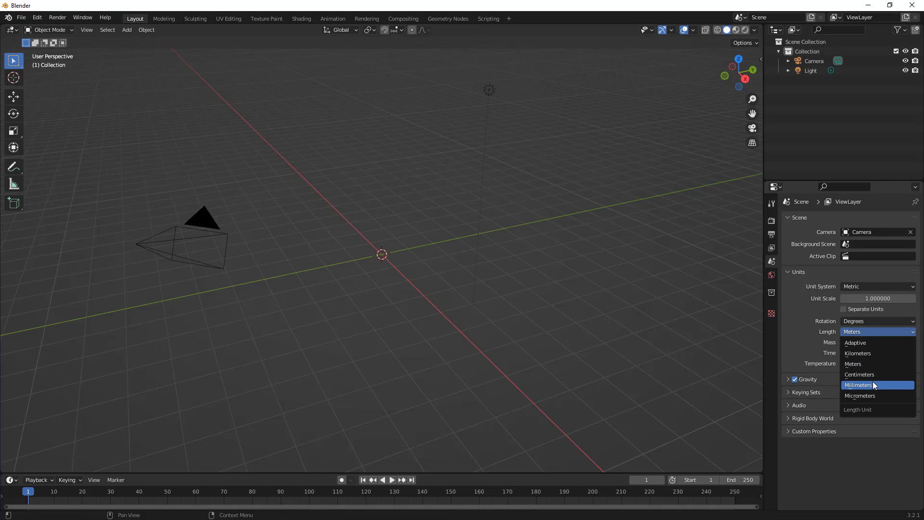
left_click(859, 386)
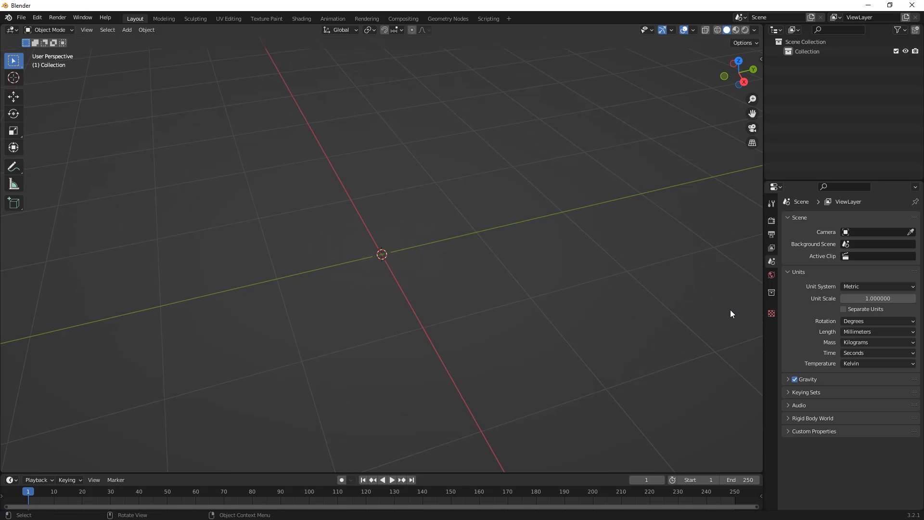
mouse_move(729, 312)
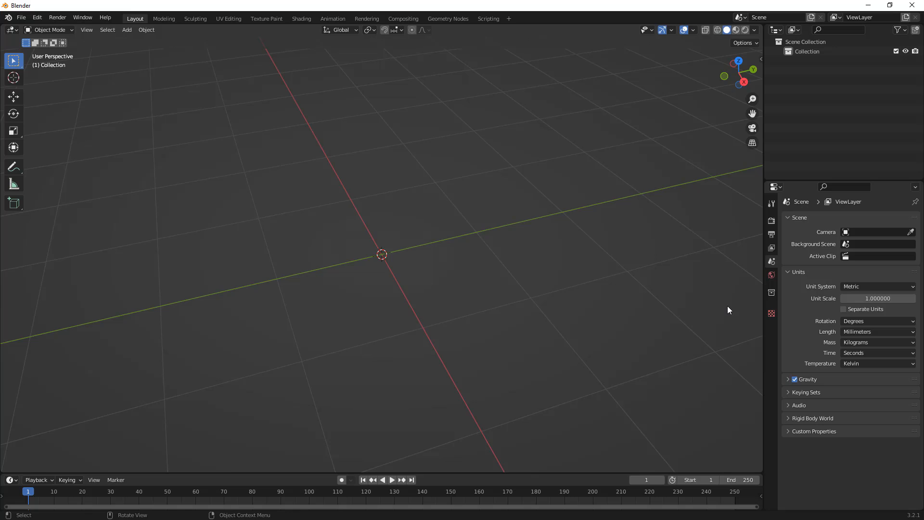
mouse_move(724, 309)
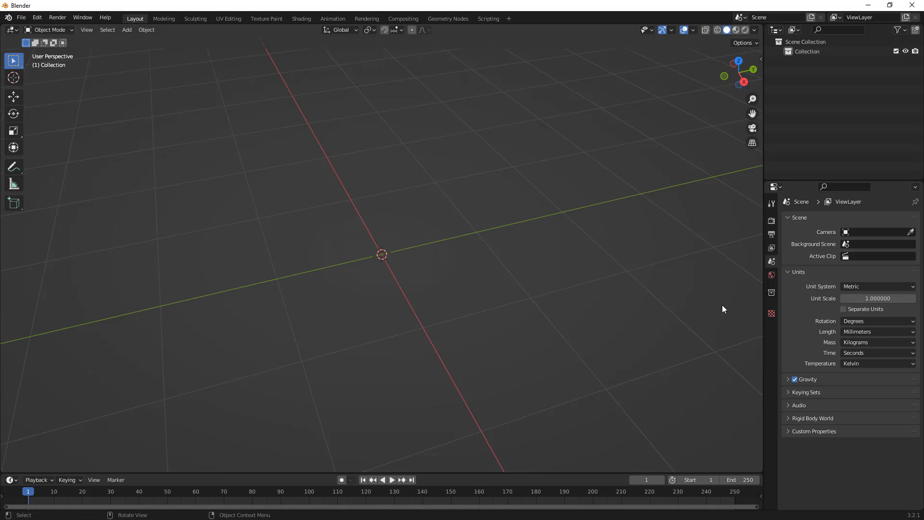
mouse_move(644, 292)
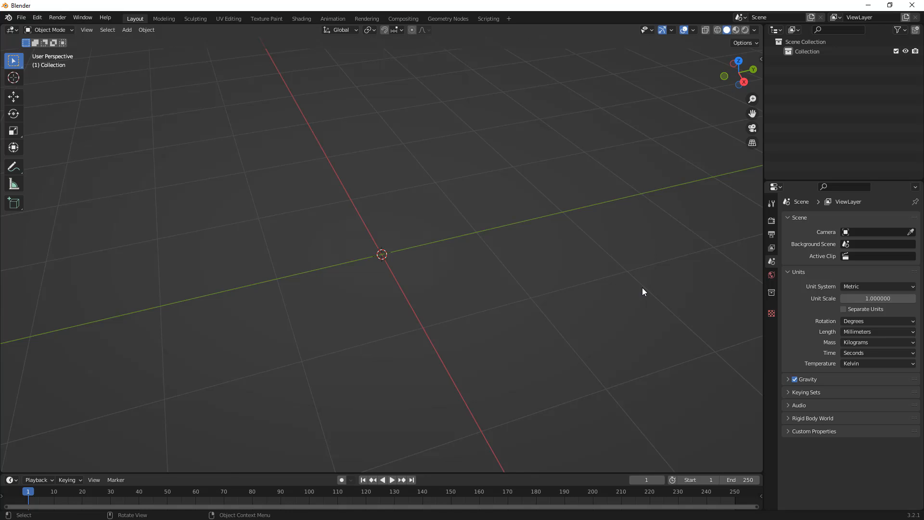
mouse_move(596, 276)
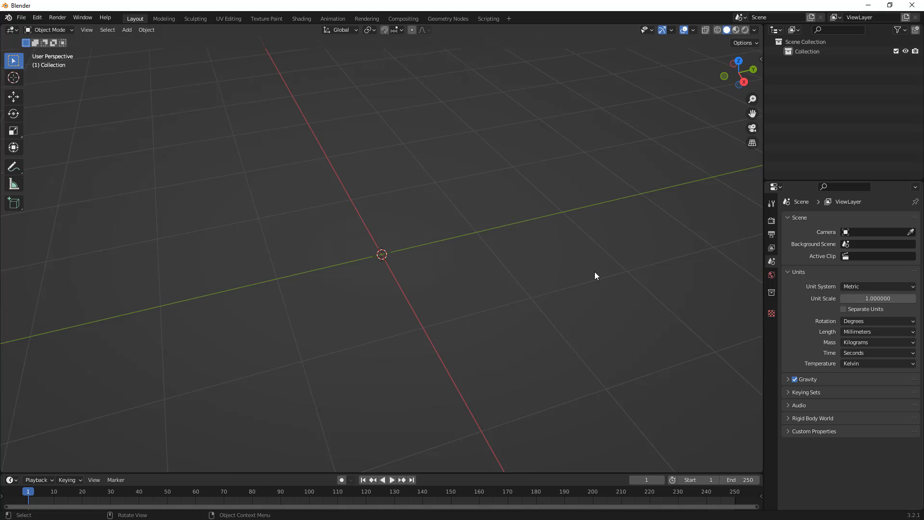
mouse_move(127, 30)
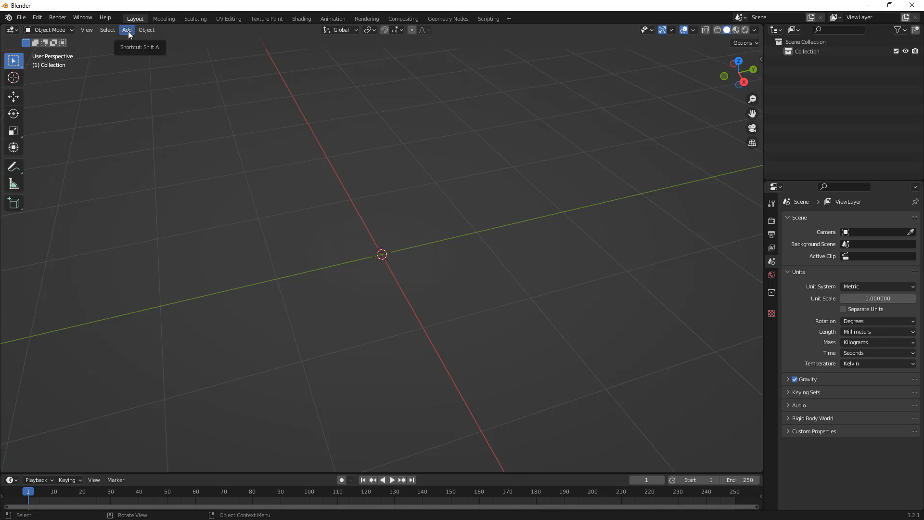
left_click(126, 30)
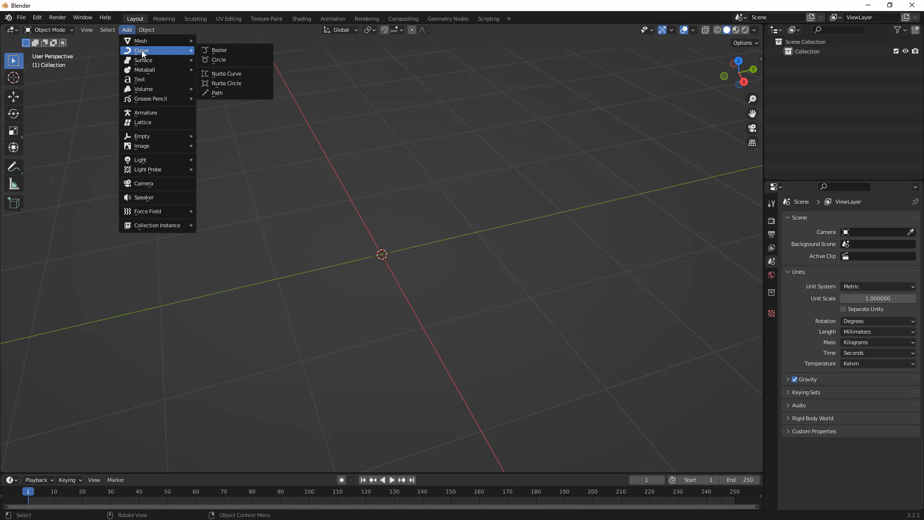
left_click(218, 60)
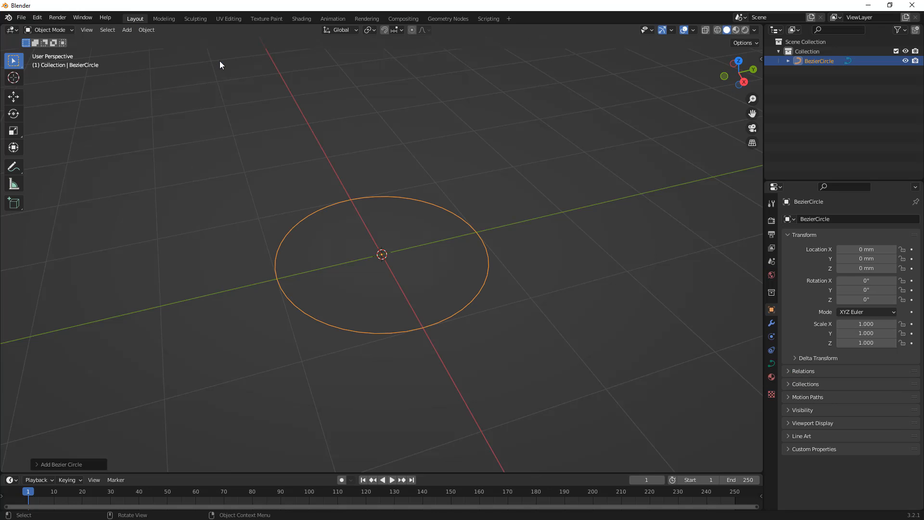
mouse_move(364, 247)
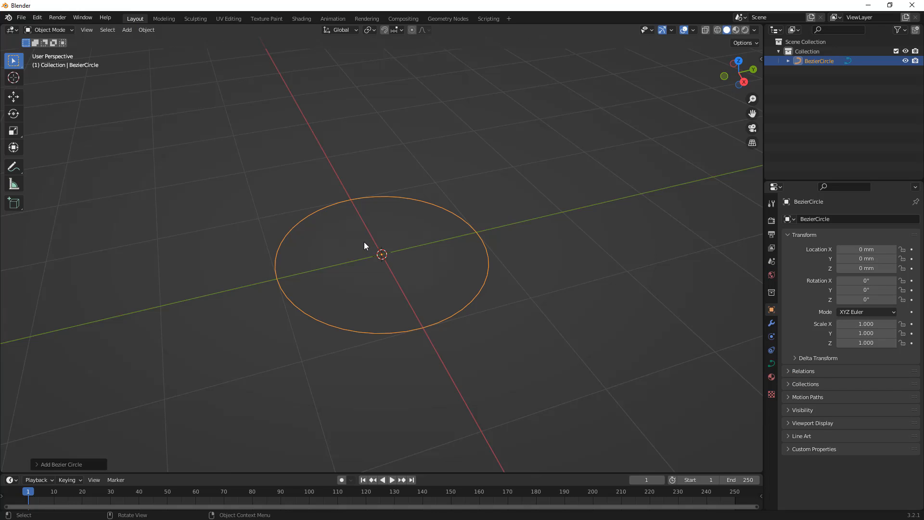
scroll("up", 3)
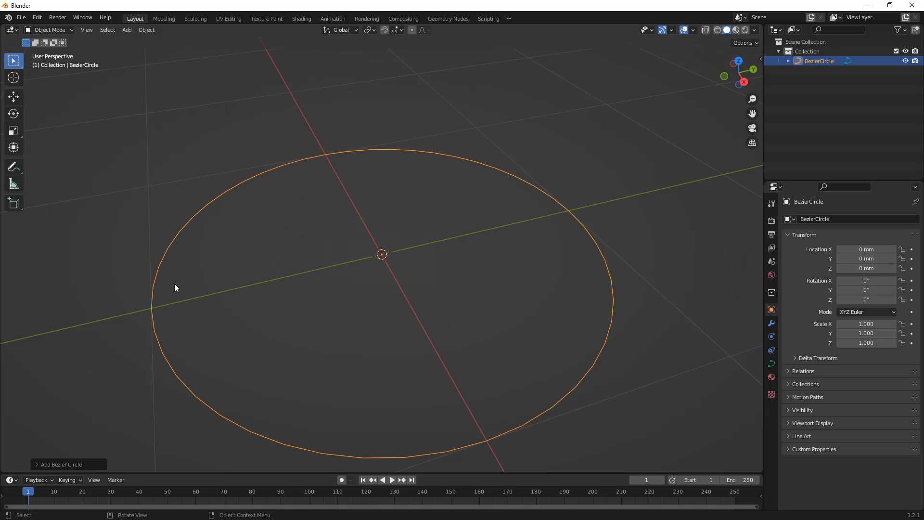
mouse_move(156, 294)
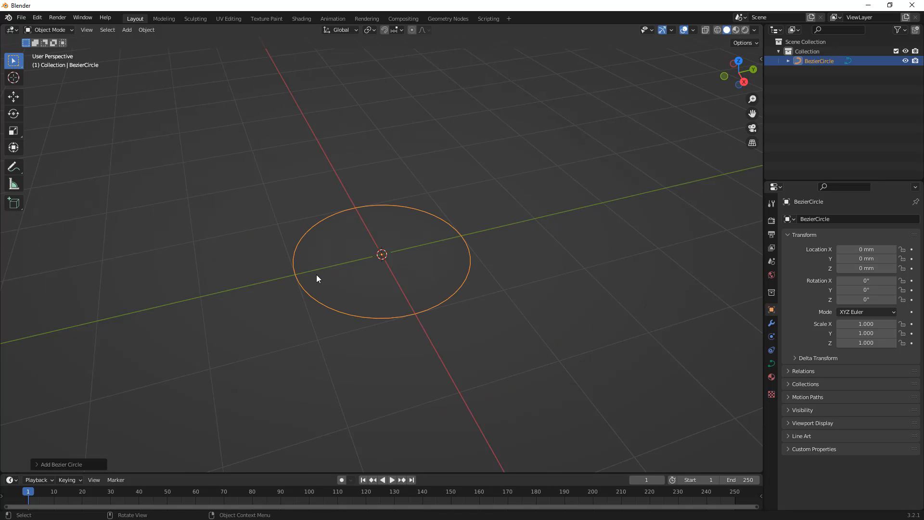
mouse_move(386, 257)
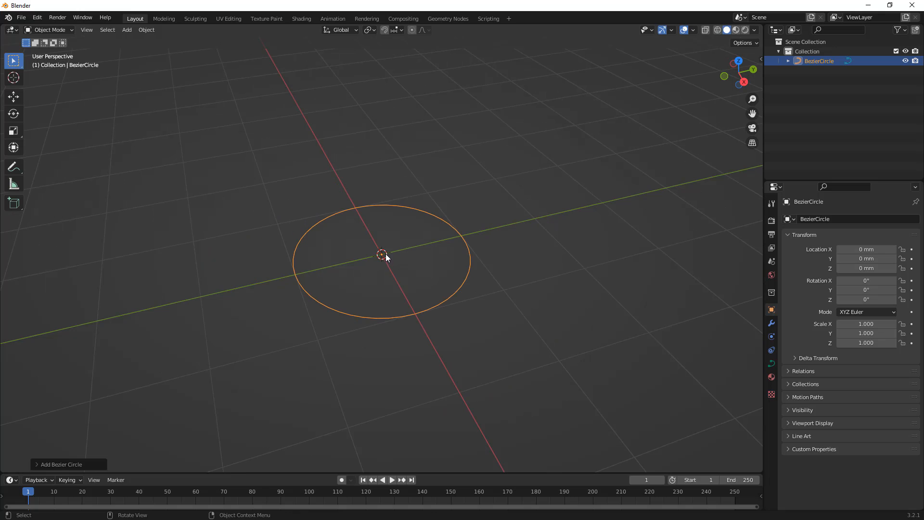
mouse_move(391, 258)
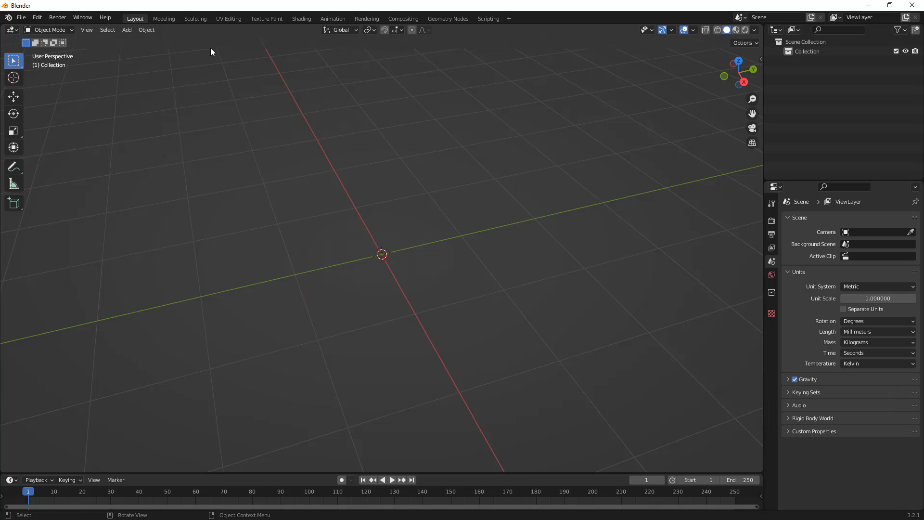
Step: Add a mesh circle with 64 vertices and 50 mm radius, then deselect it
left_click(126, 29)
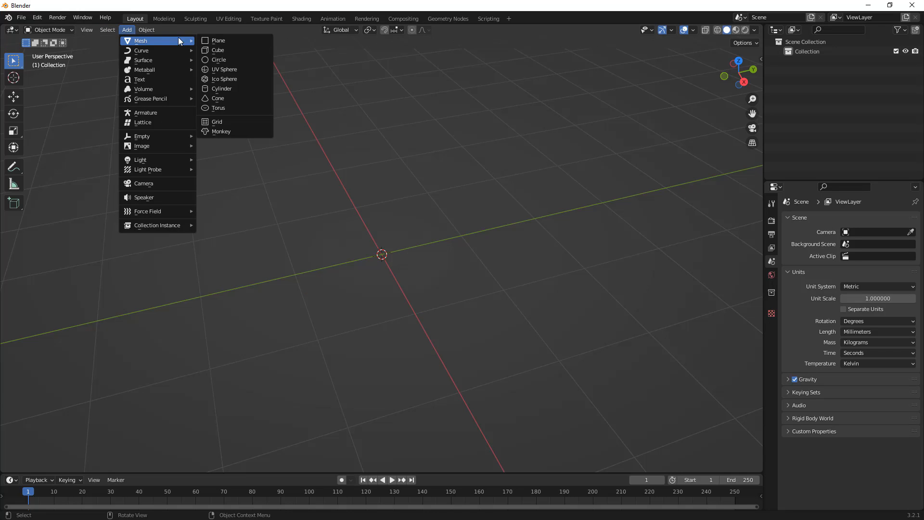
left_click(218, 59)
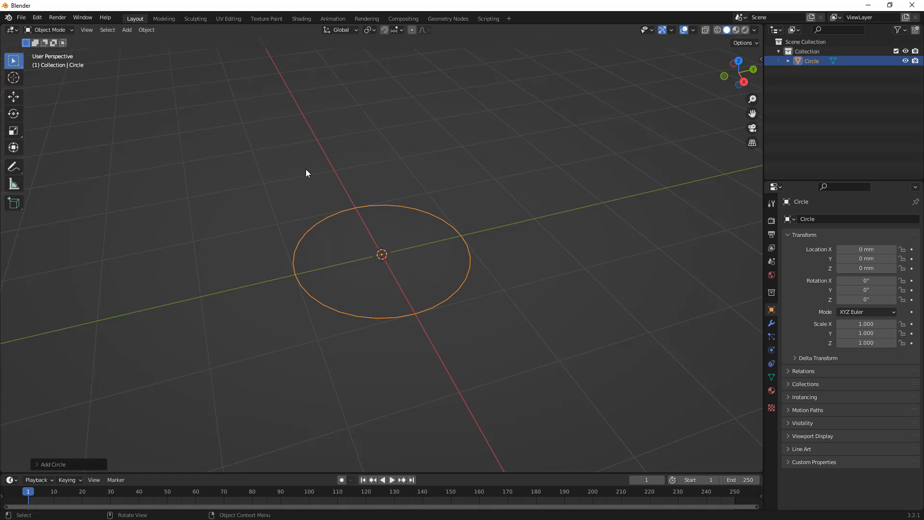
mouse_move(328, 184)
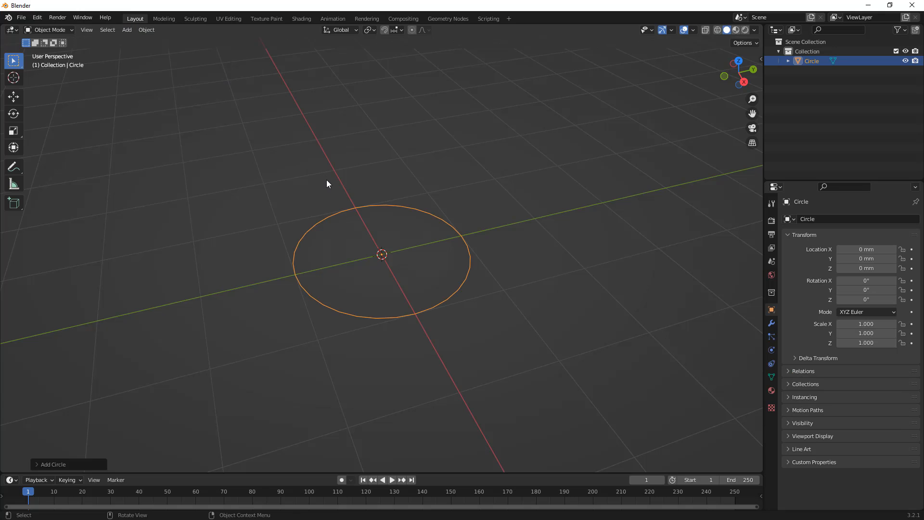
left_click(127, 29)
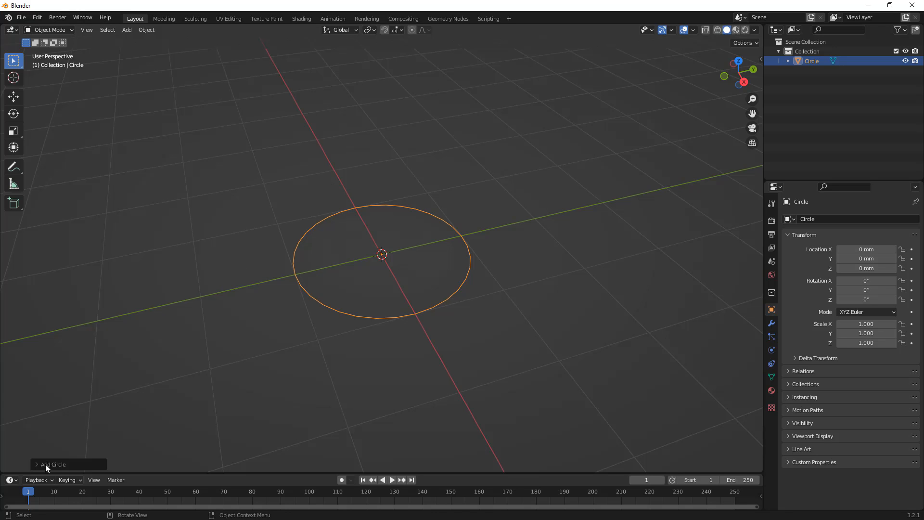
left_click(53, 464)
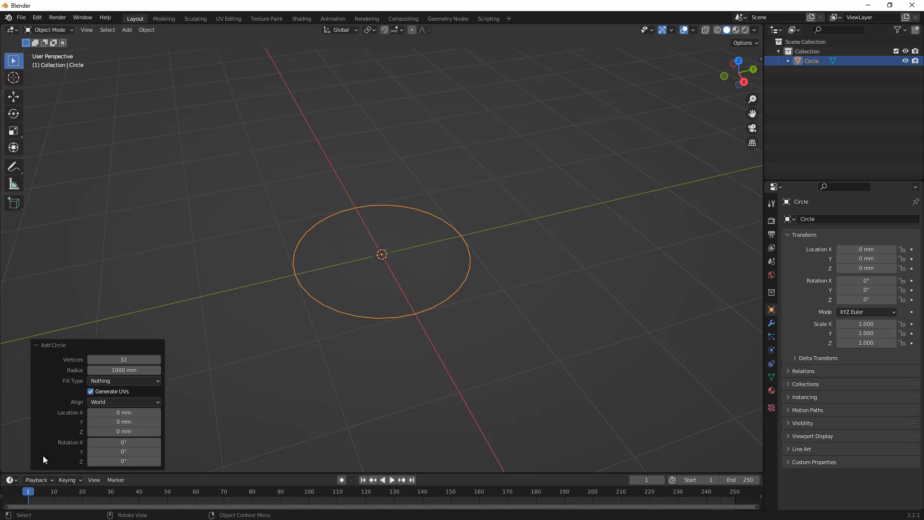
mouse_move(79, 417)
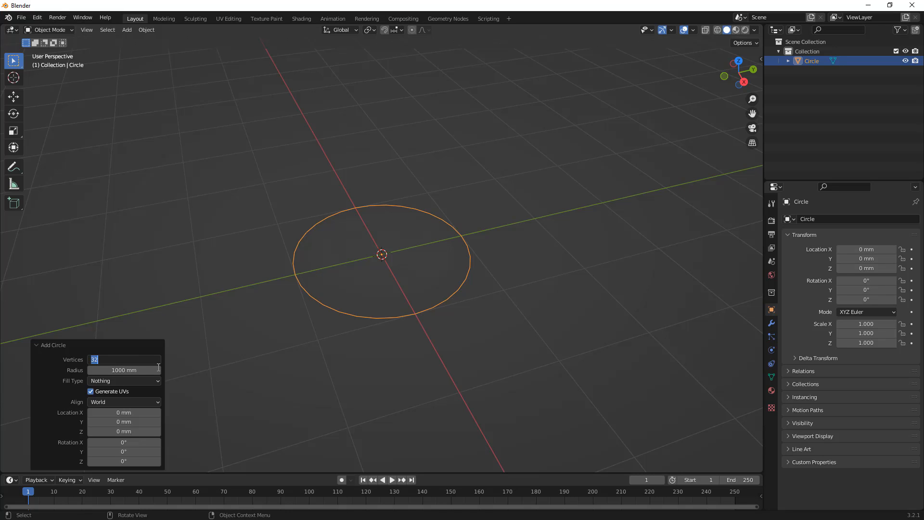
type("64")
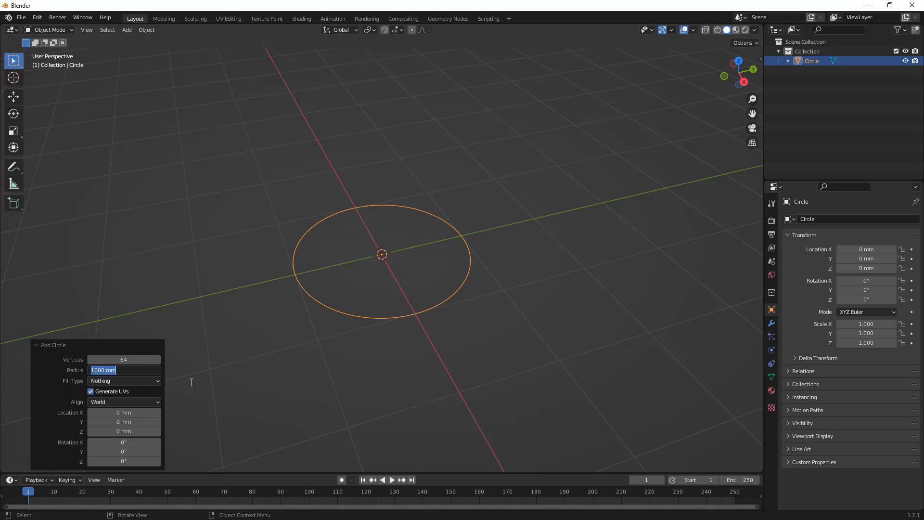
type("50")
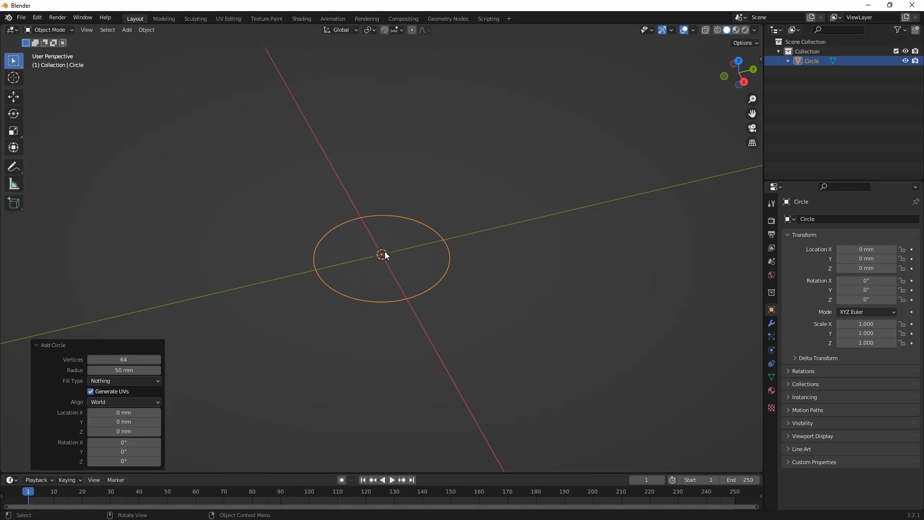
left_click(288, 176)
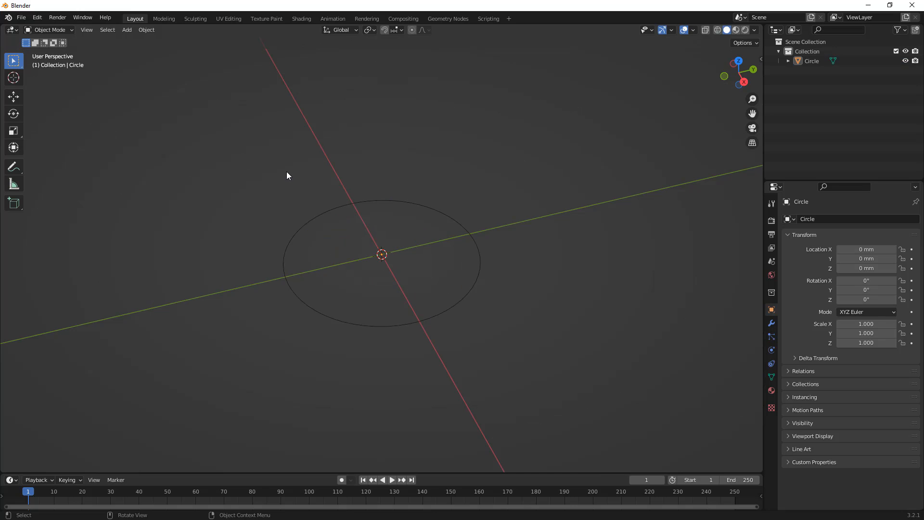
Step: Add a second circle and set its radius to 100 mm
left_click(127, 29)
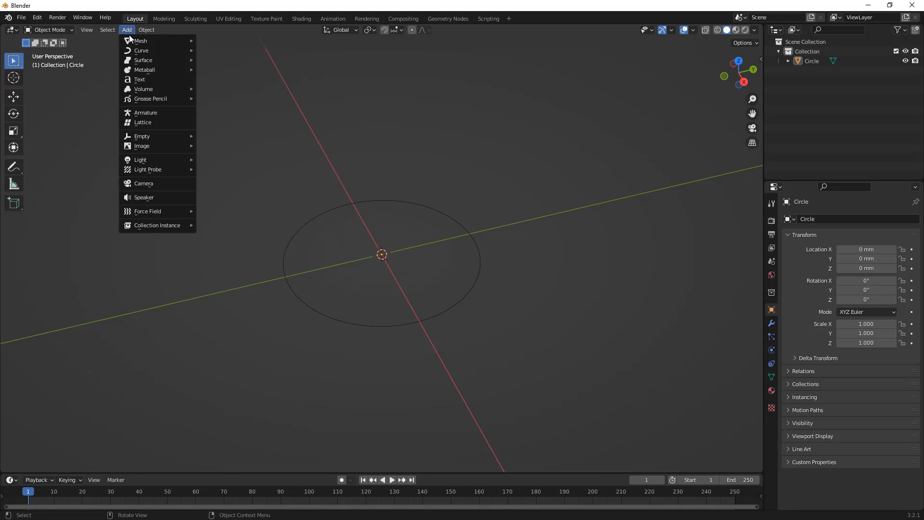
left_click(141, 50)
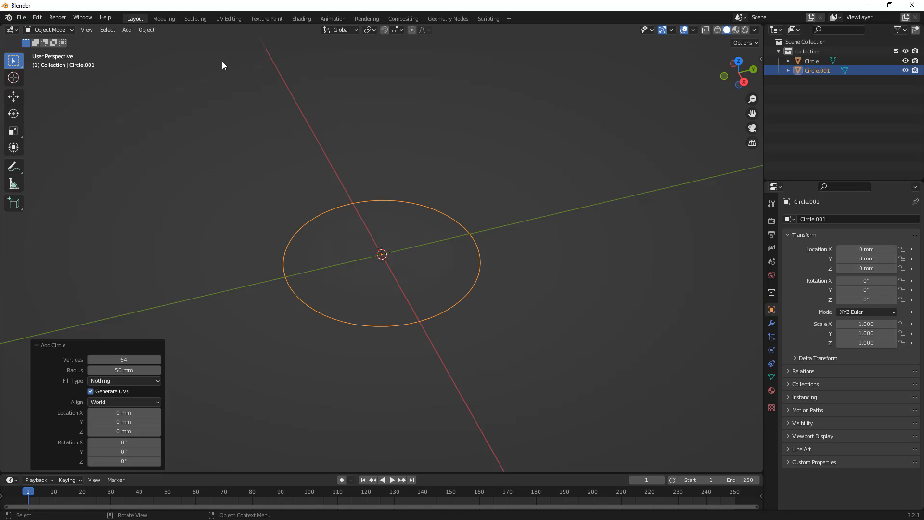
mouse_move(199, 320)
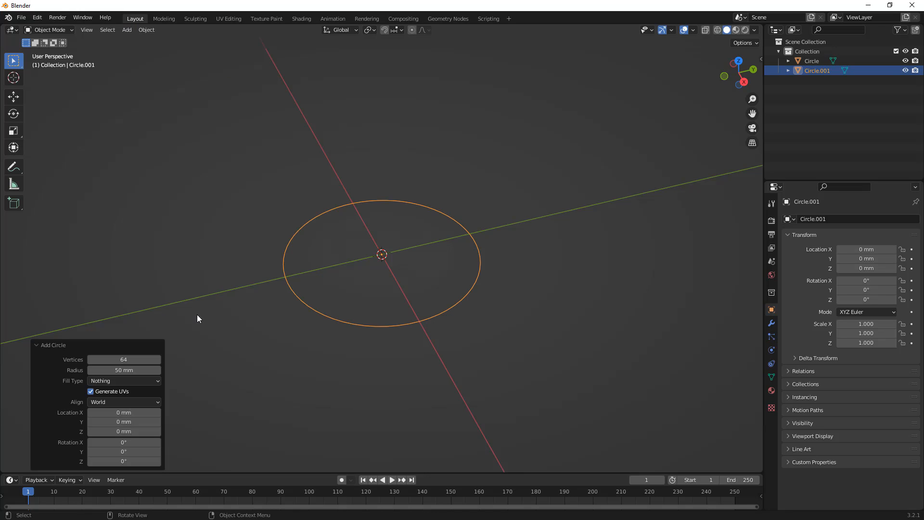
left_click(123, 371)
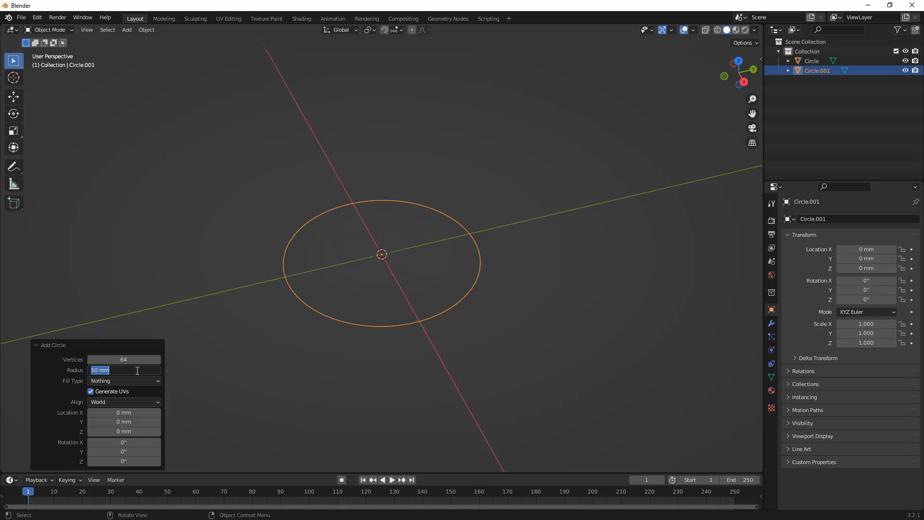
type("100")
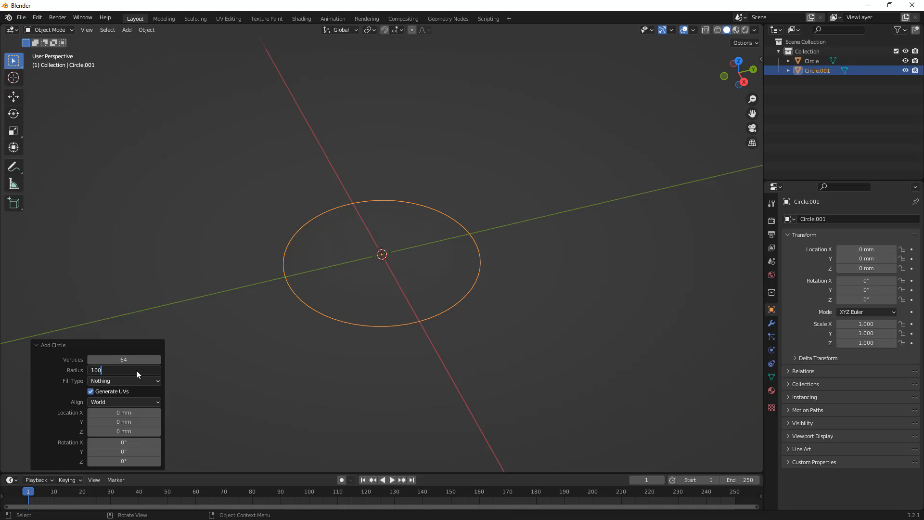
key("Return")
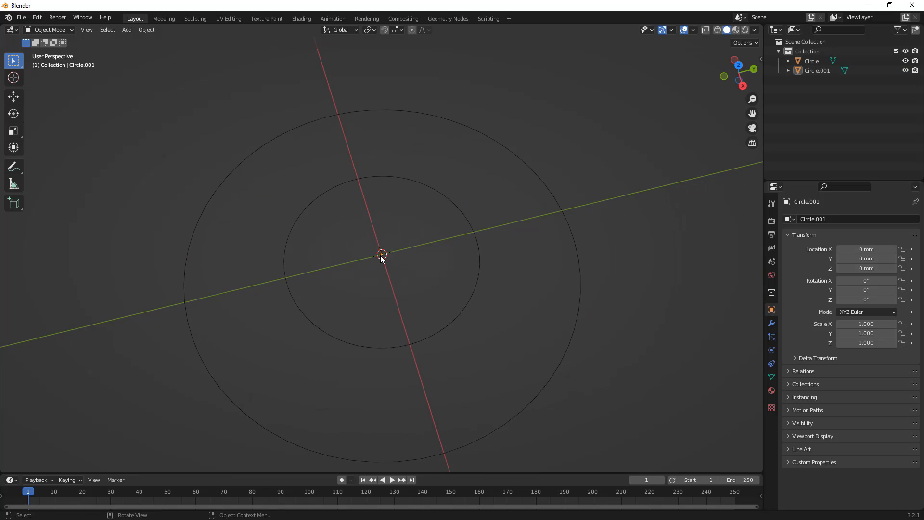
mouse_move(389, 245)
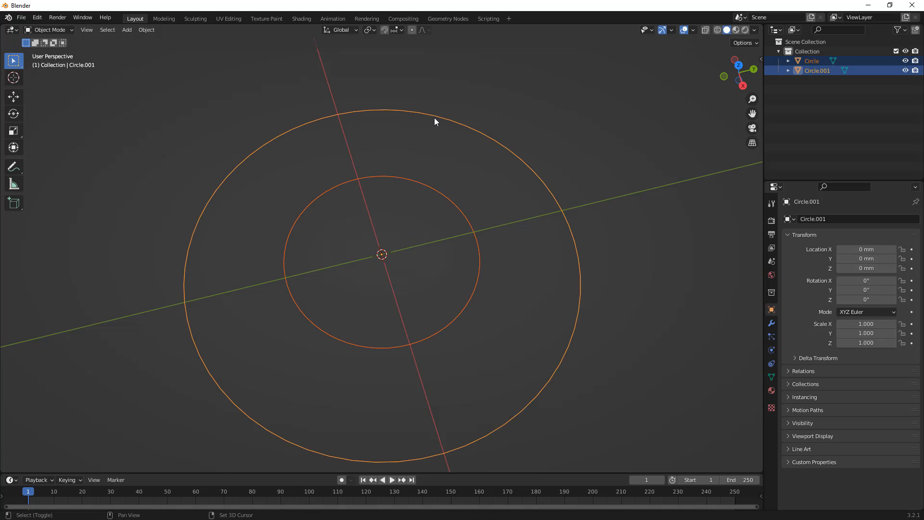
Step: Move the duplicated circle pair to Location Y 300 mm
scroll("down", 3)
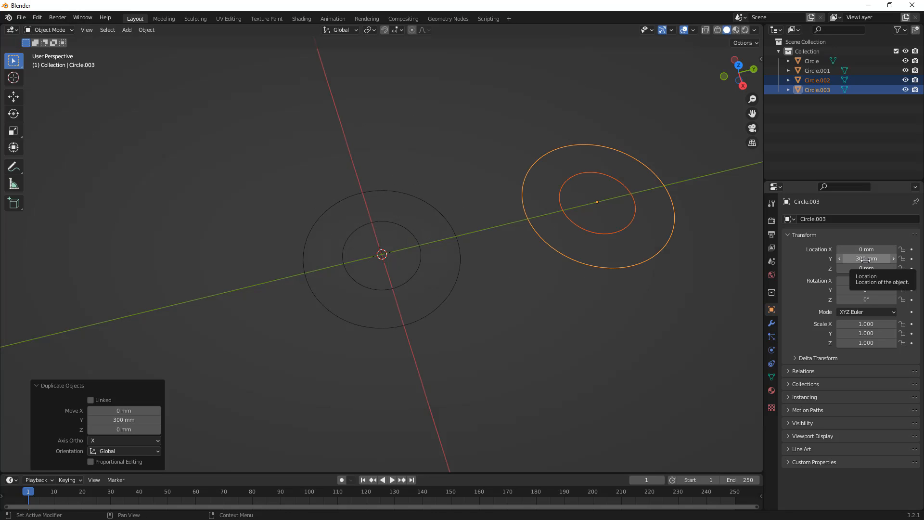
left_click_drag(867, 259, 914, 259)
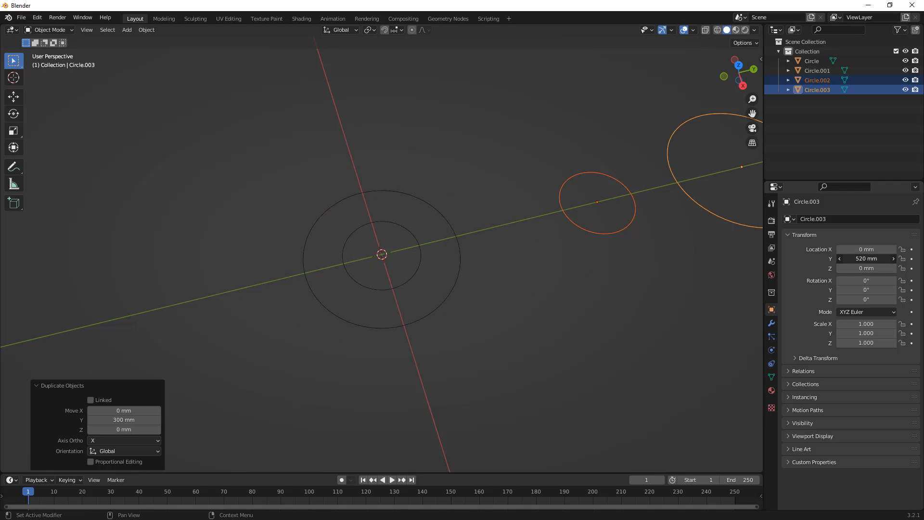
left_click_drag(867, 258, 878, 258)
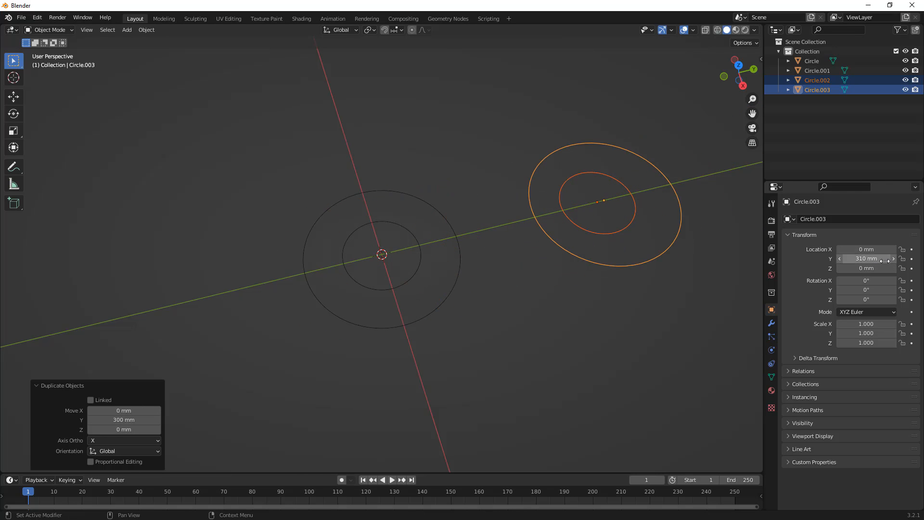
left_click_drag(878, 258, 861, 258)
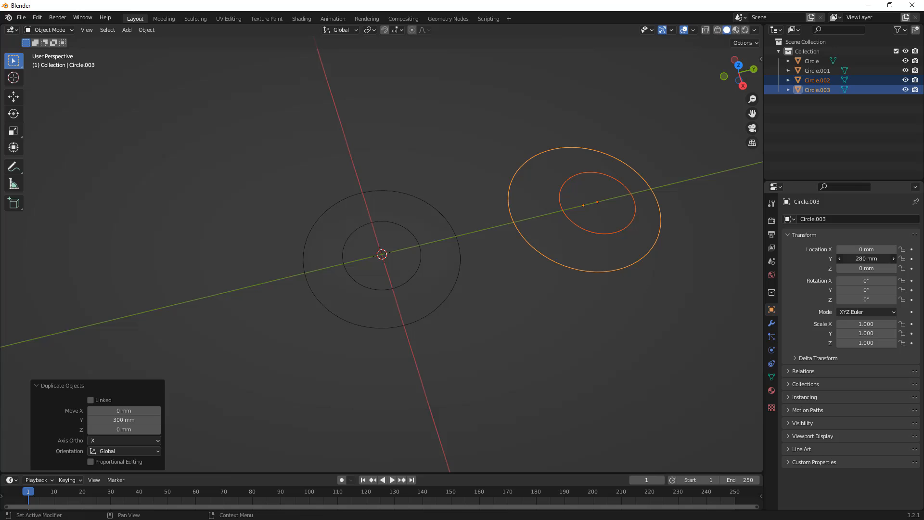
double_click(866, 258)
type("300")
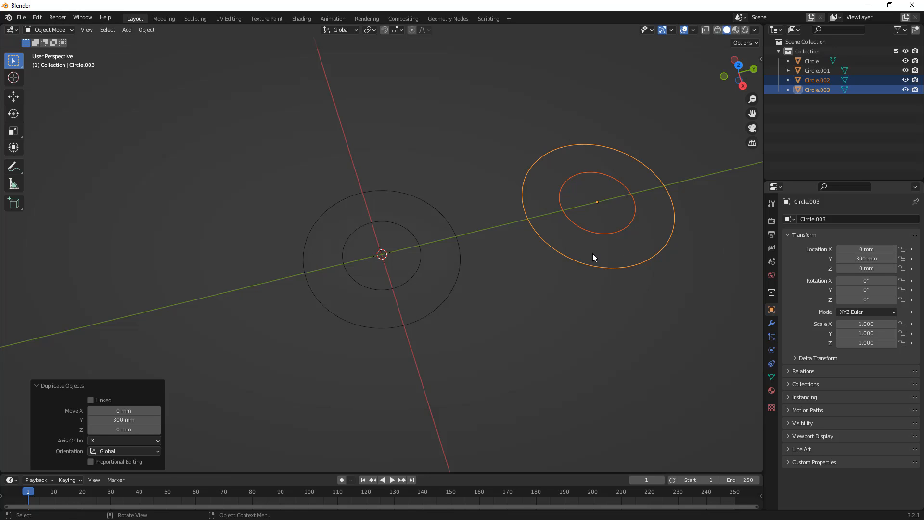
Step: Box-select the four circles and join them via Object > Join
left_click(549, 288)
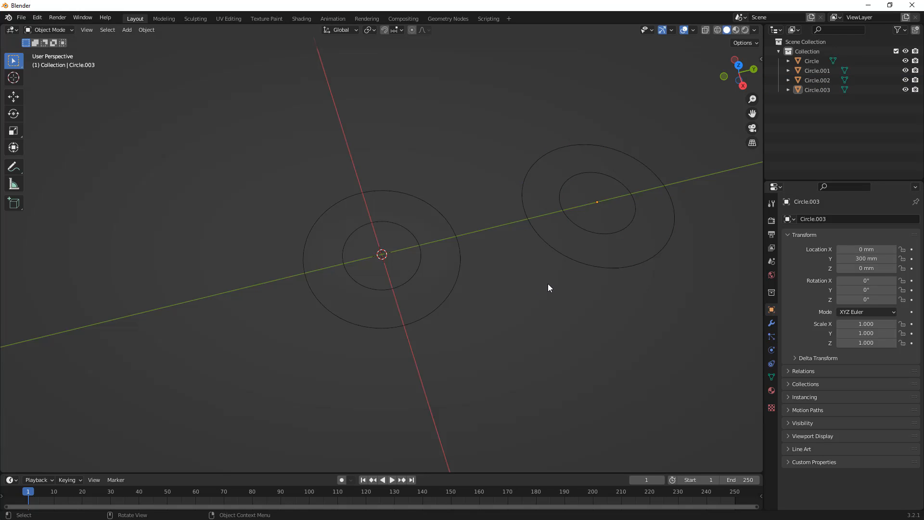
left_click_drag(548, 288, 476, 286)
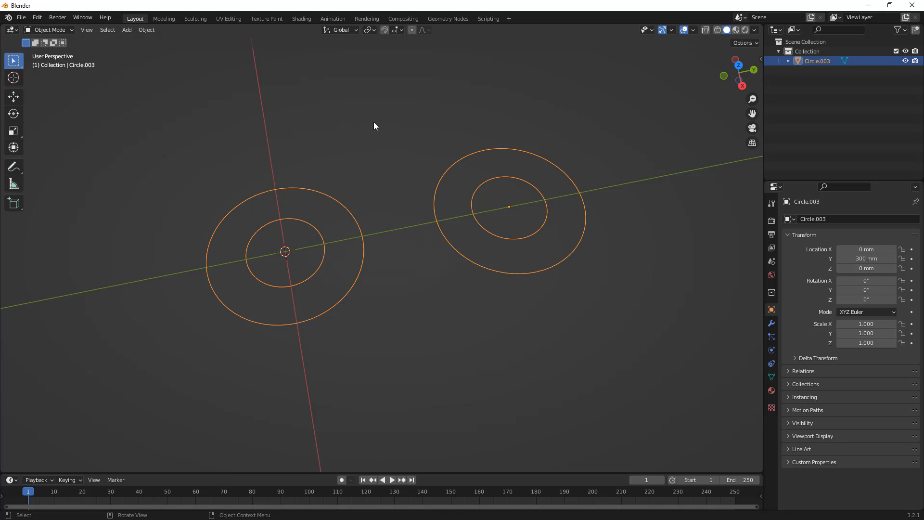
left_click(146, 30)
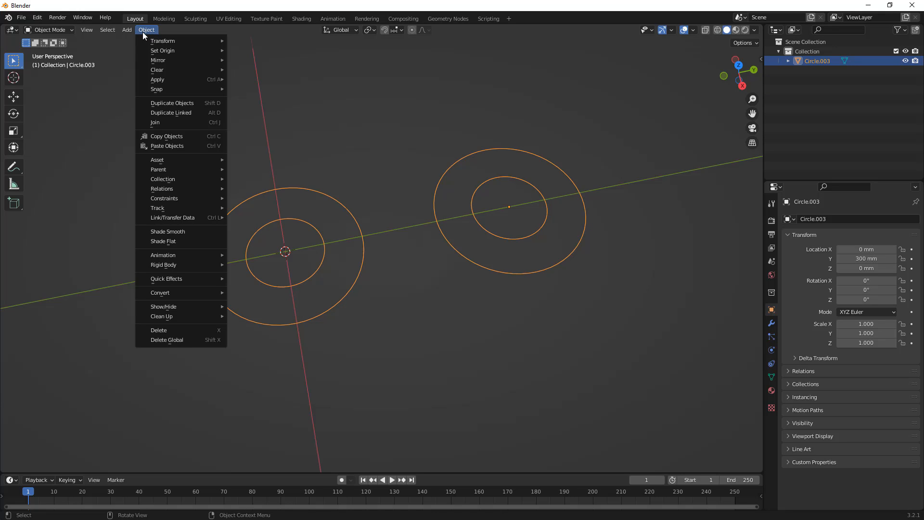
mouse_move(176, 123)
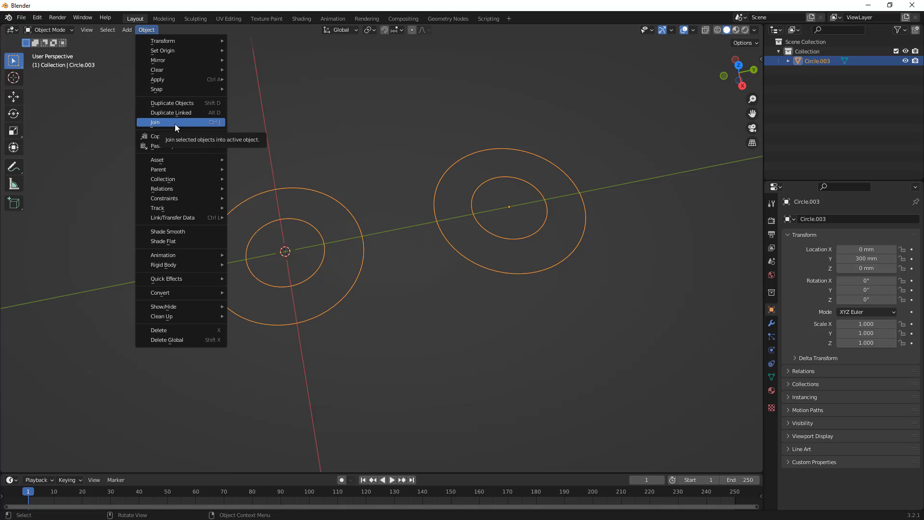
left_click(155, 122)
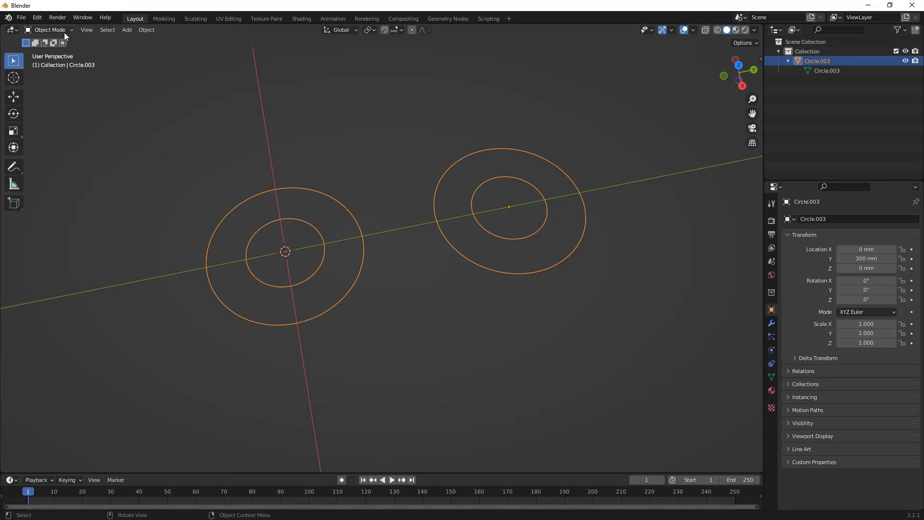
Step: In Edit Mode, delete the facing half-vertices of the outer circles
key("Tab")
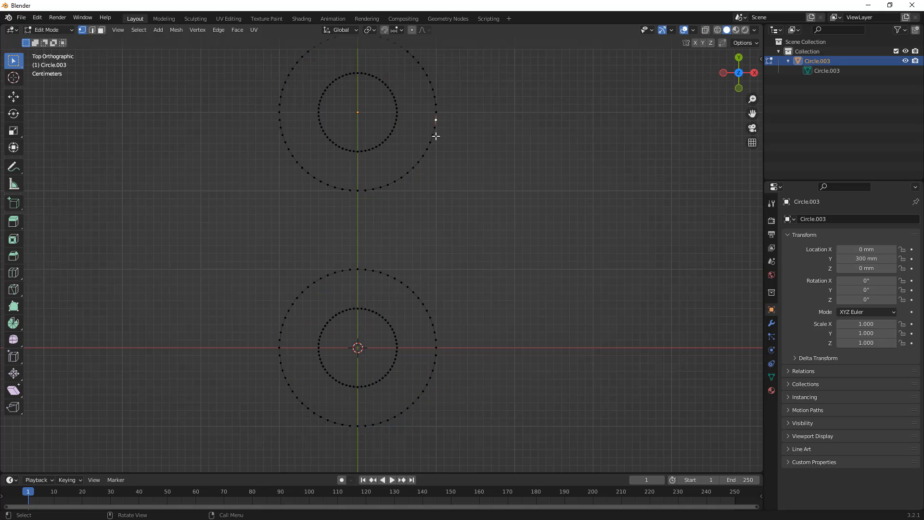
left_click(280, 120)
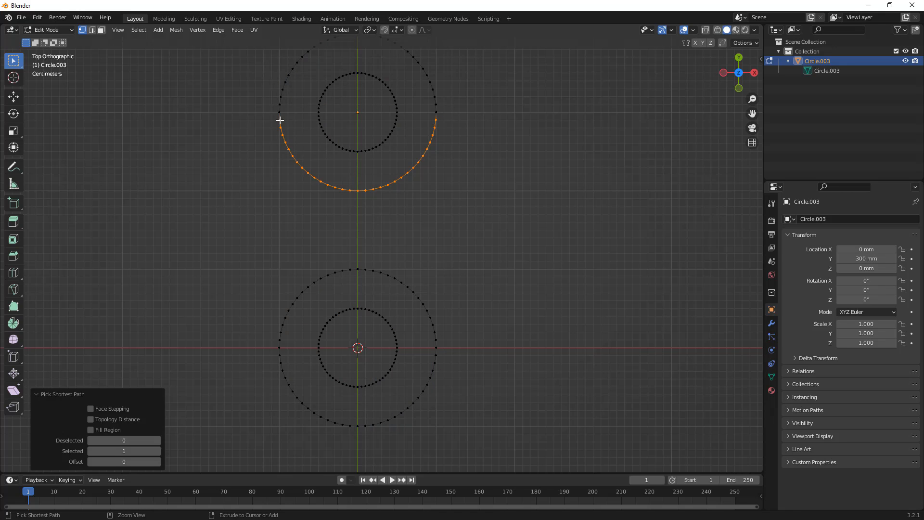
key("X")
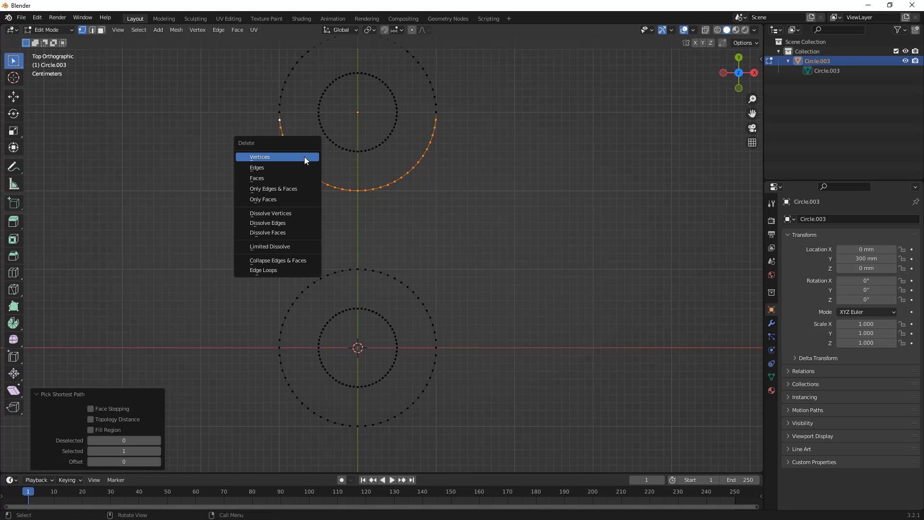
left_click(260, 156)
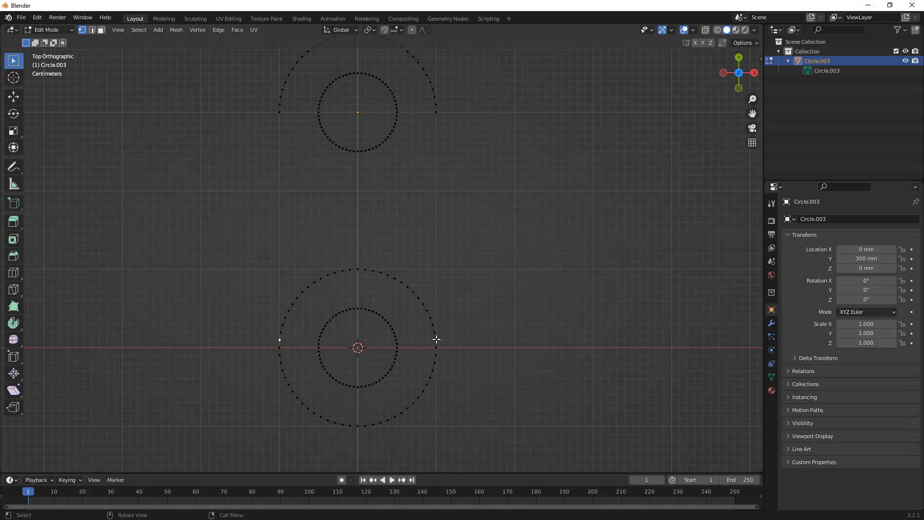
left_click(436, 348)
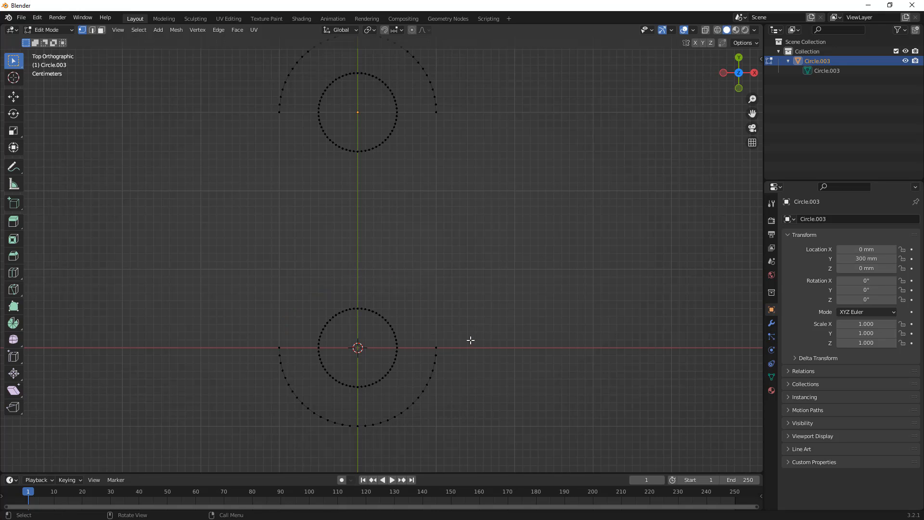
mouse_move(436, 115)
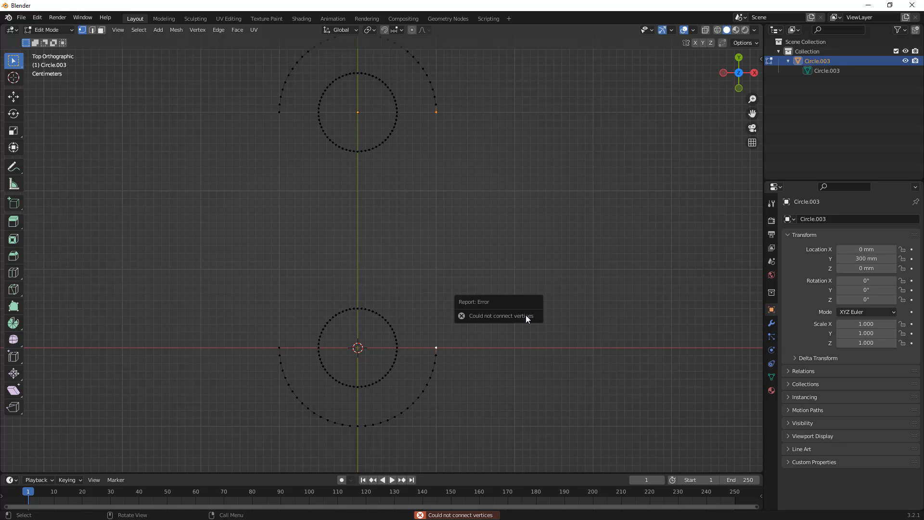
mouse_move(494, 297)
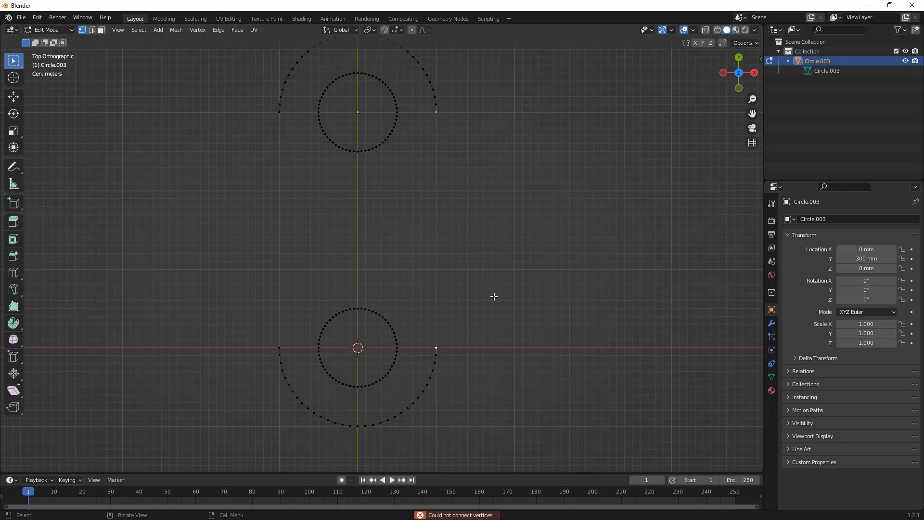
mouse_move(493, 292)
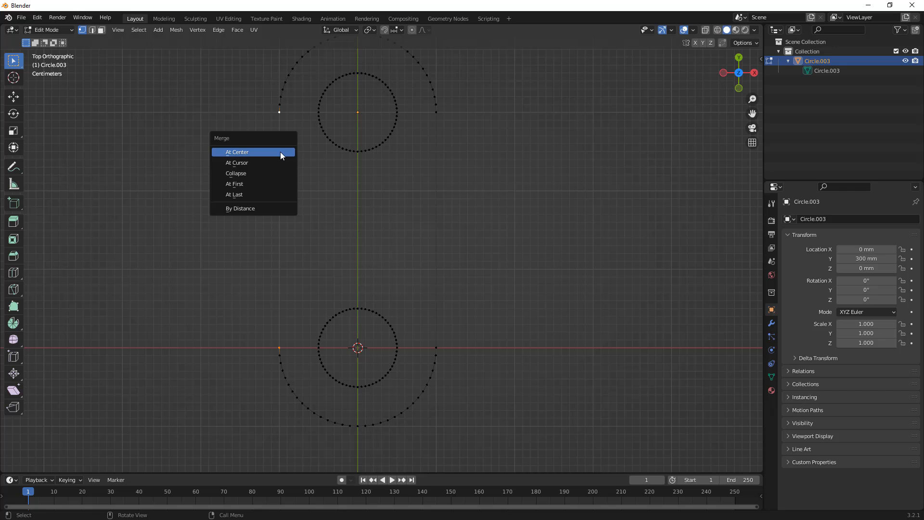
Step: Merge the left ends of the two outer arcs into one vertex
left_click(237, 151)
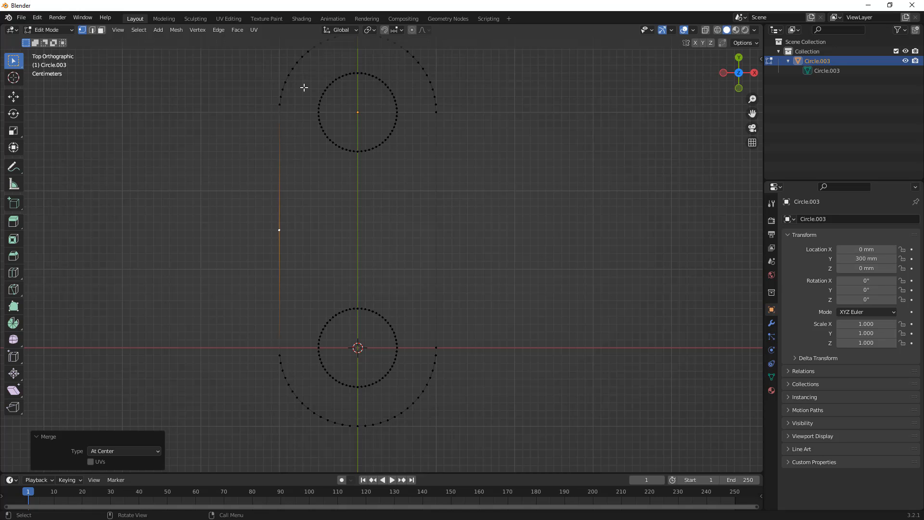
mouse_move(279, 113)
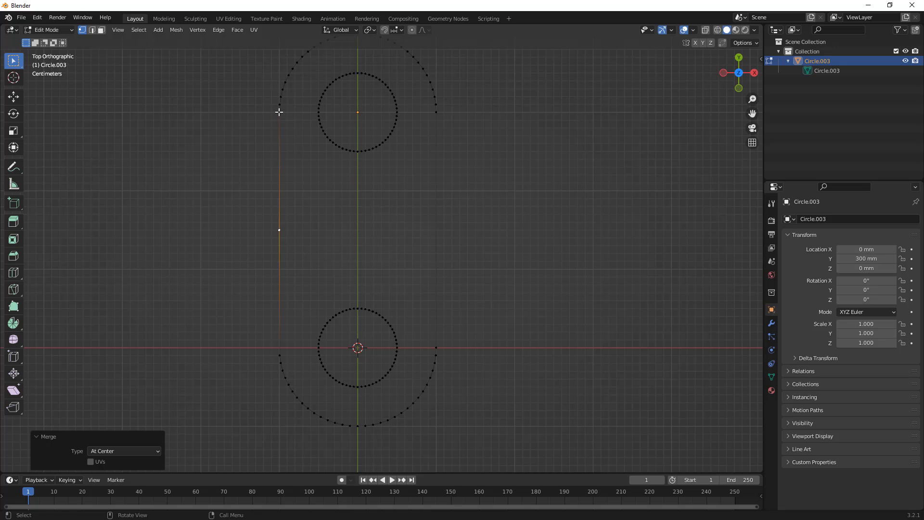
mouse_move(280, 110)
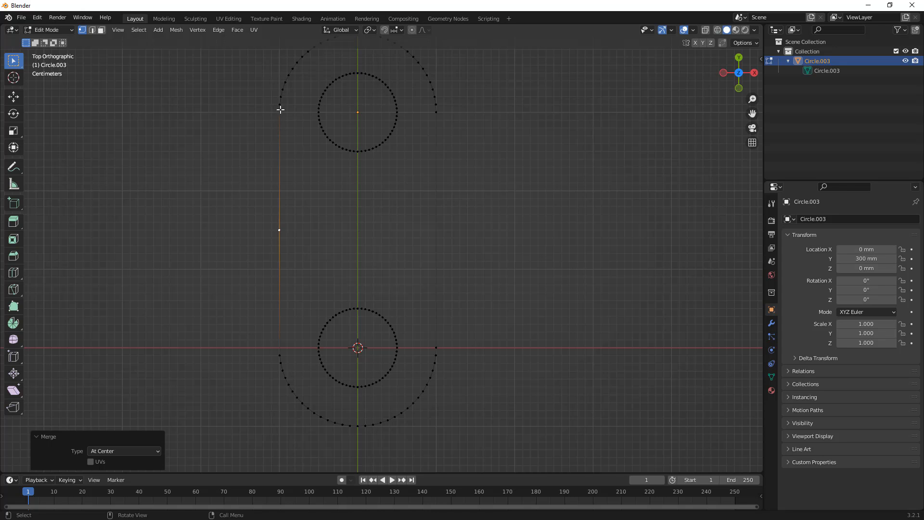
mouse_move(279, 120)
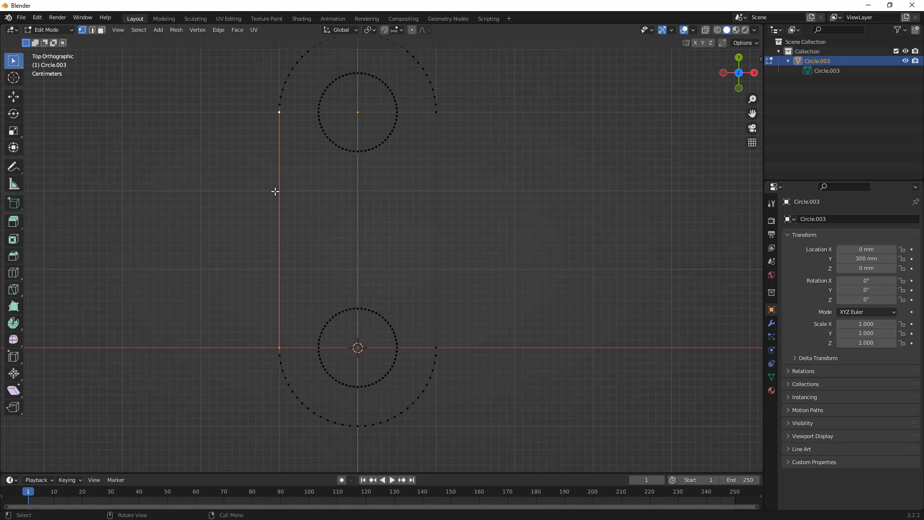
mouse_move(280, 191)
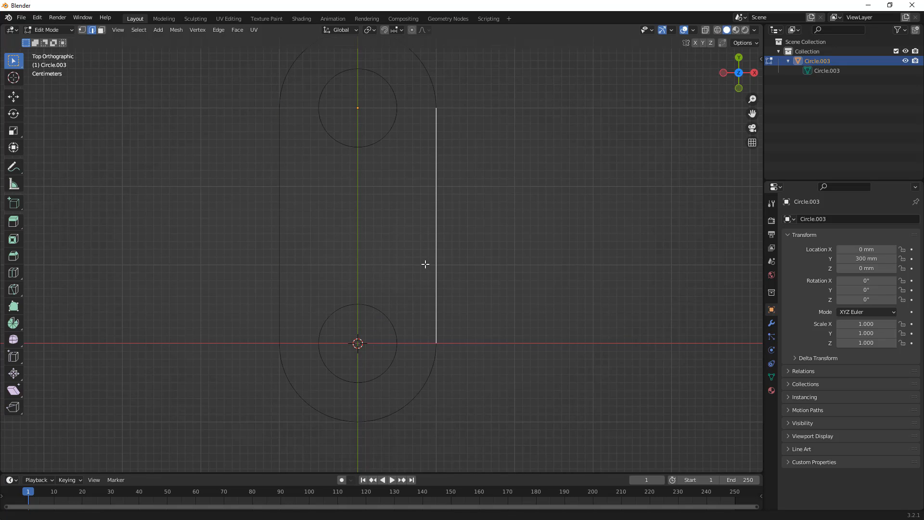
Step: Select all vertices and apply Face > Fill to the outline and hole loops
left_click_drag(425, 263, 331, 274)
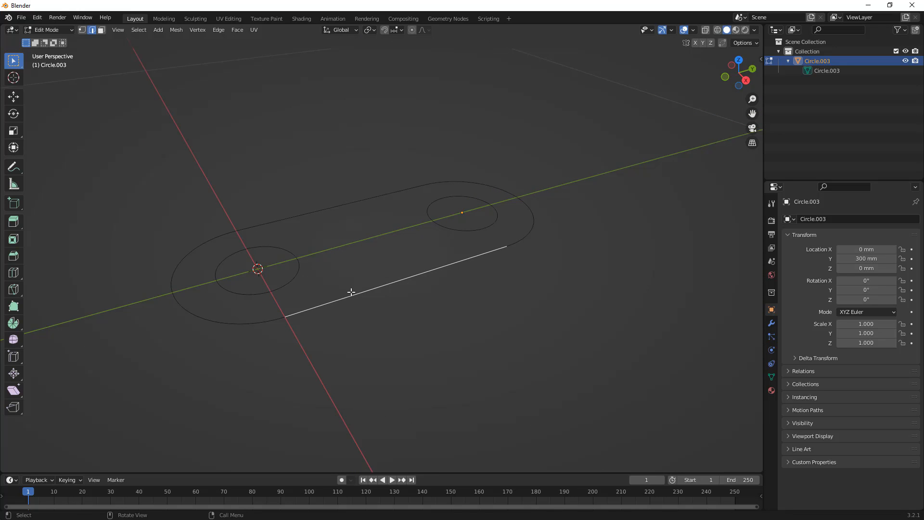
mouse_move(215, 103)
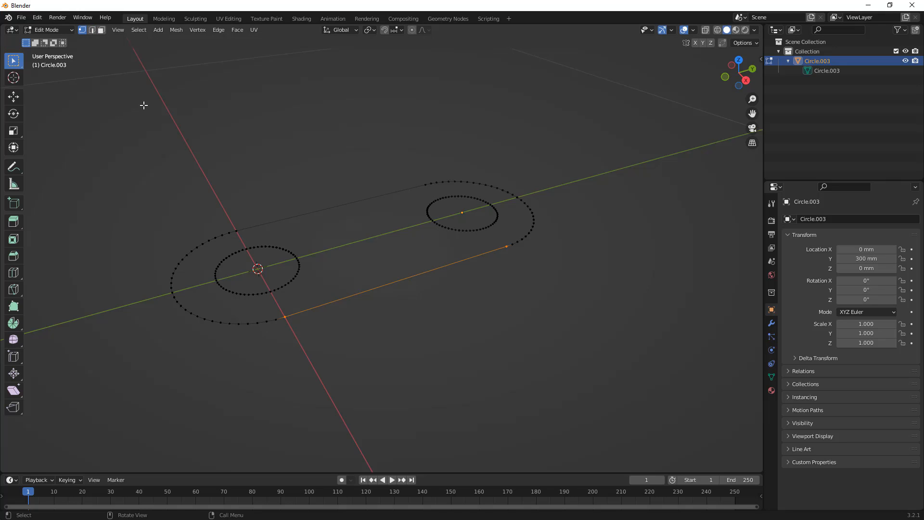
key("a")
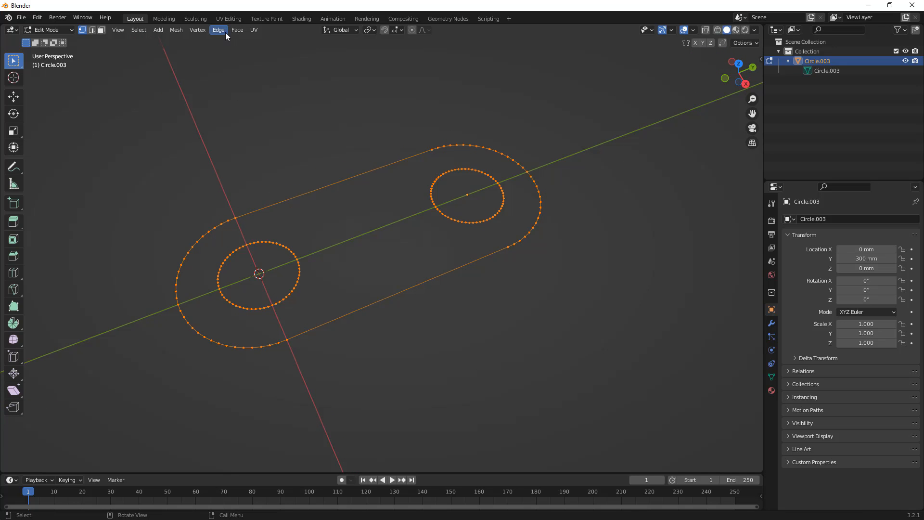
left_click(218, 29)
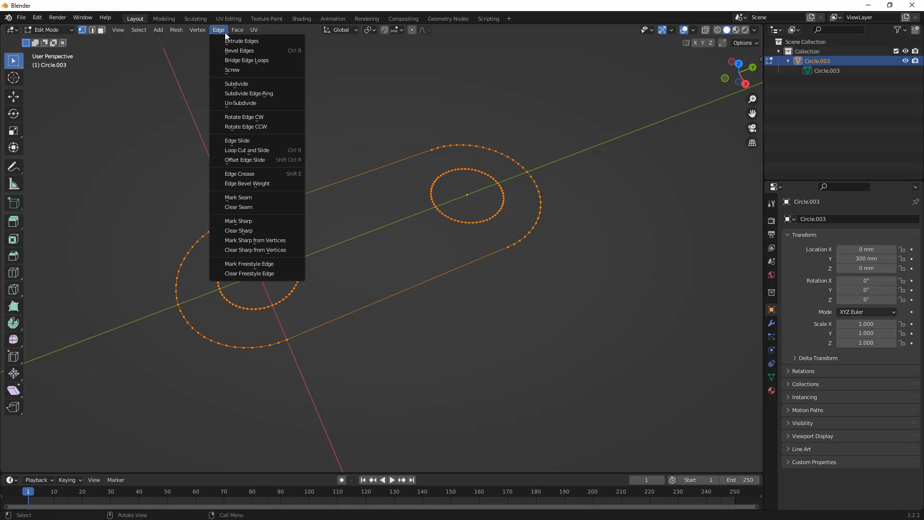
left_click(237, 29)
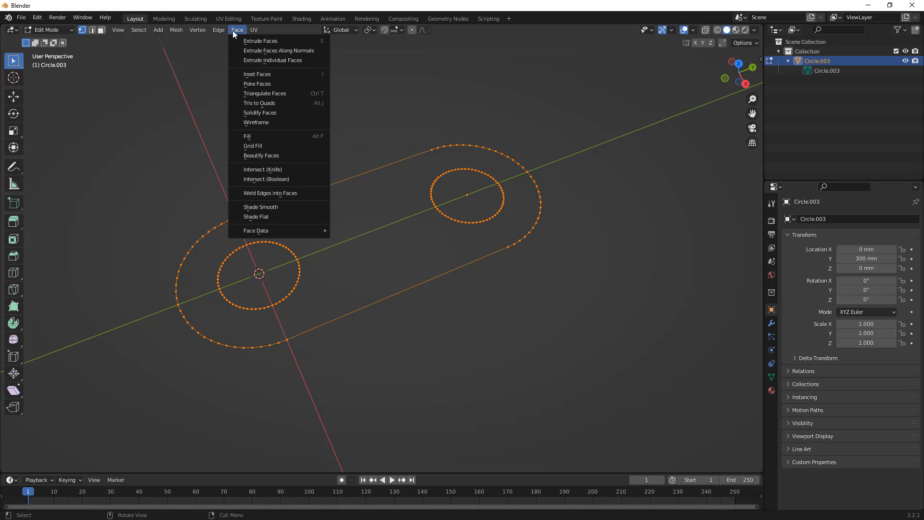
mouse_move(266, 138)
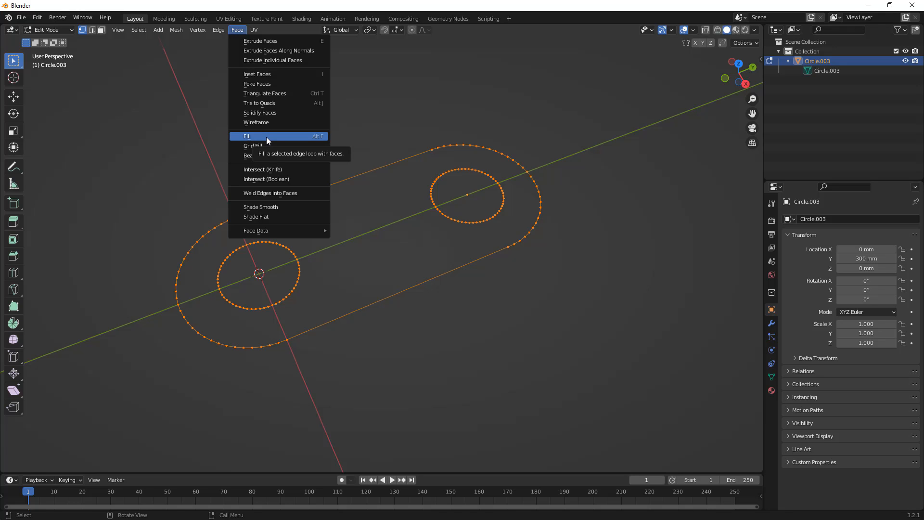
left_click(247, 136)
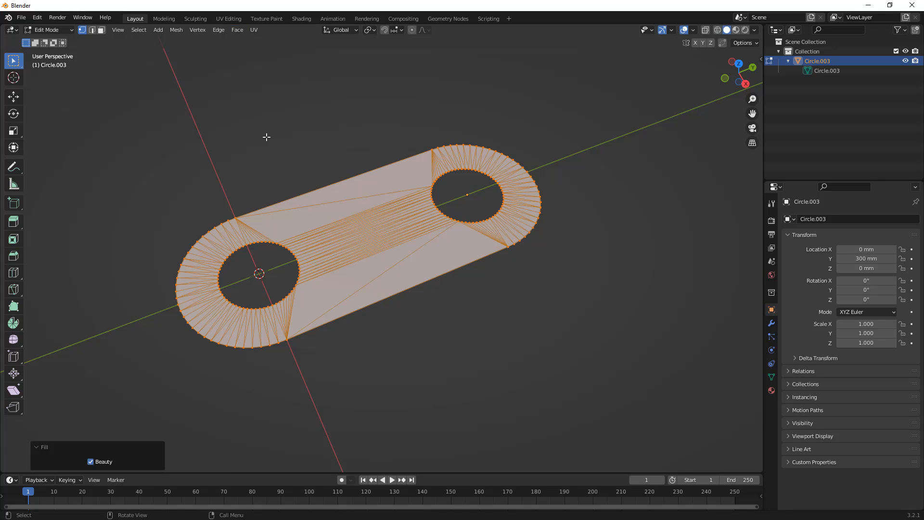
mouse_move(266, 183)
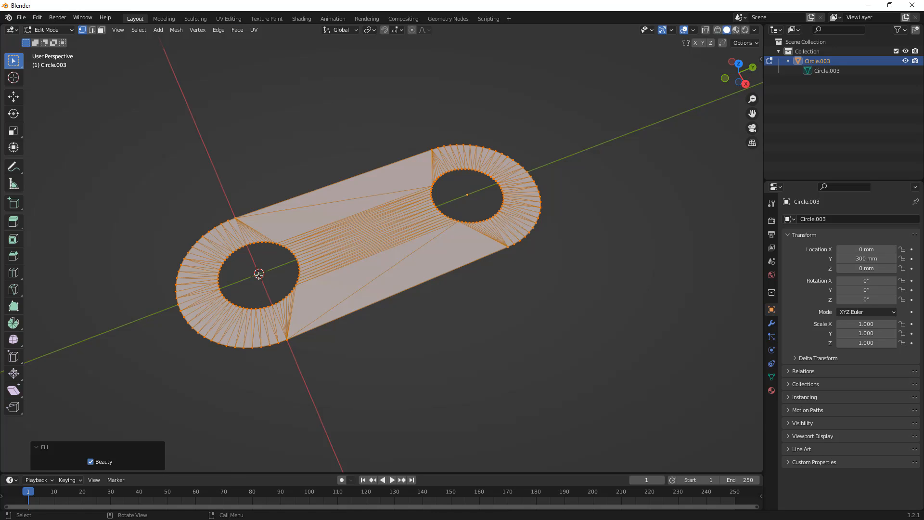
mouse_move(260, 281)
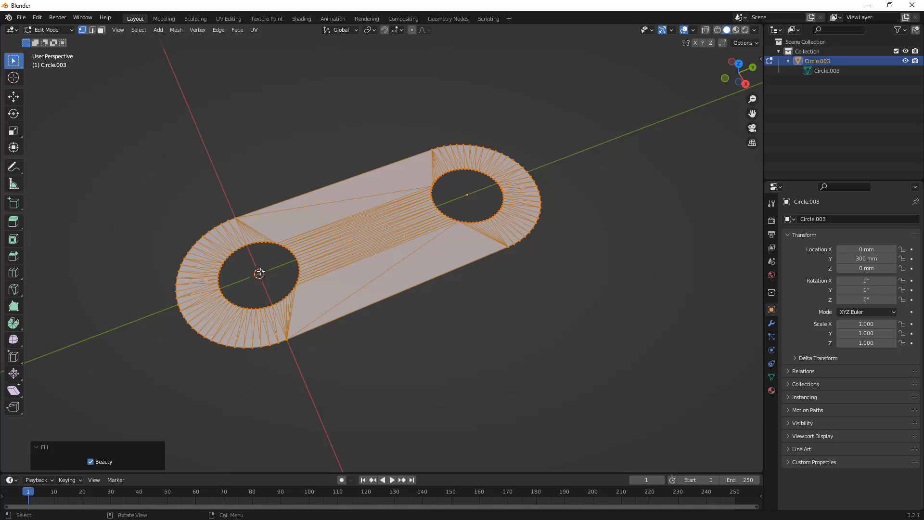
mouse_move(293, 128)
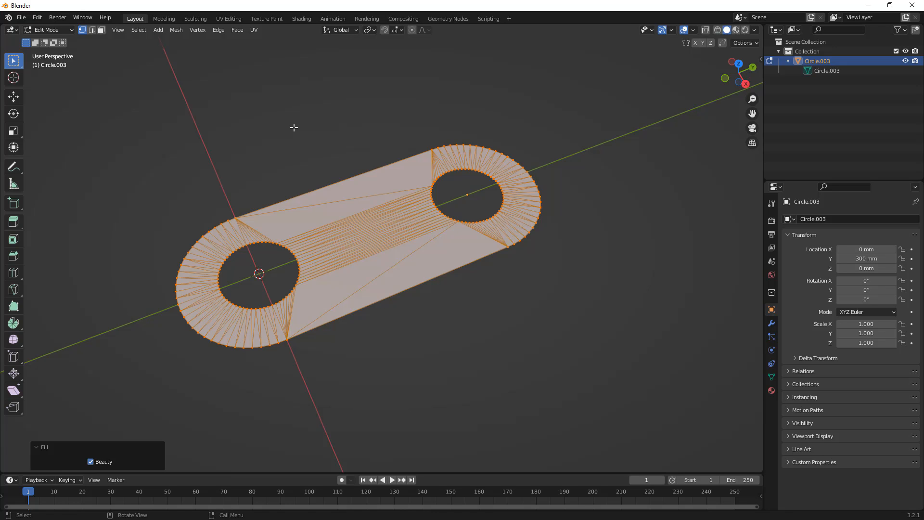
Step: Apply Limited Dissolve to clean up the triangulated fill
key("X")
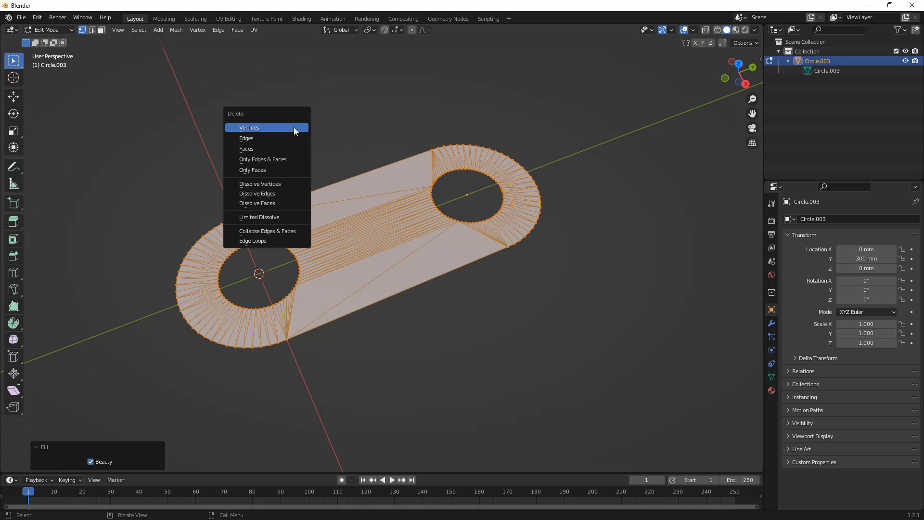
mouse_move(275, 203)
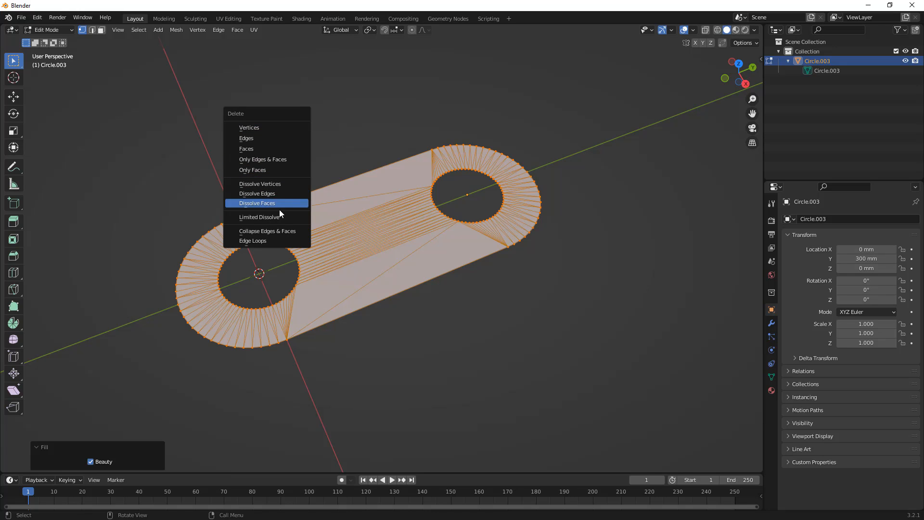
left_click(259, 218)
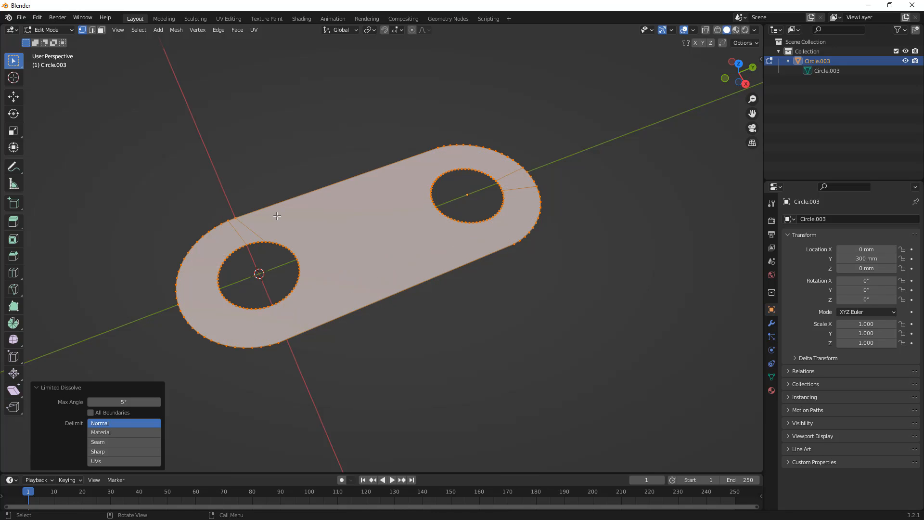
mouse_move(281, 154)
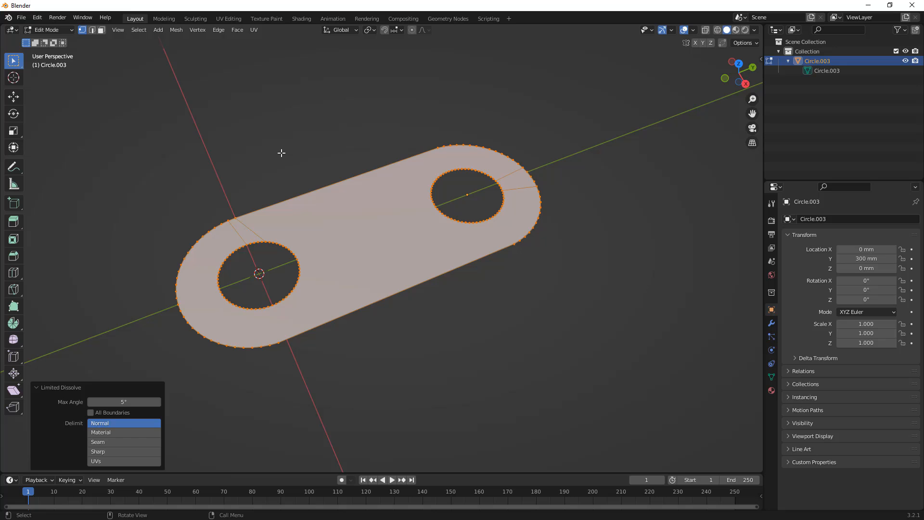
mouse_move(246, 141)
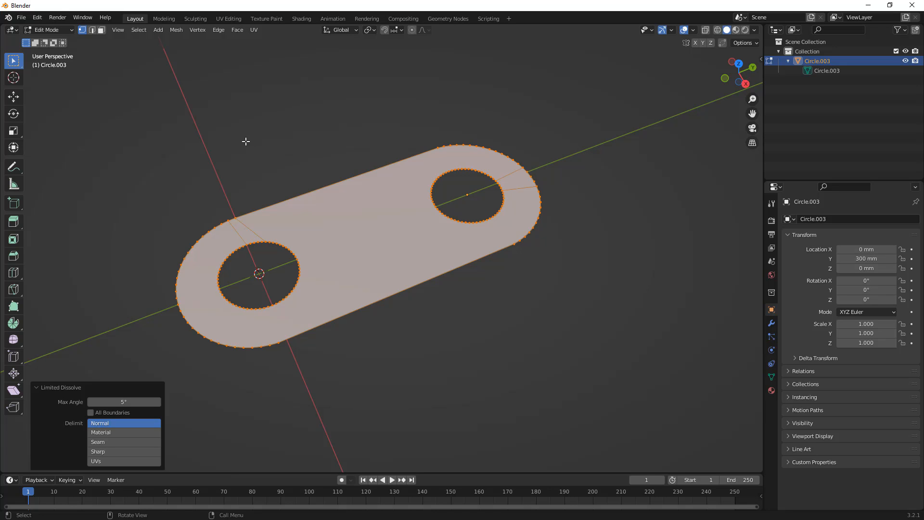
mouse_move(245, 225)
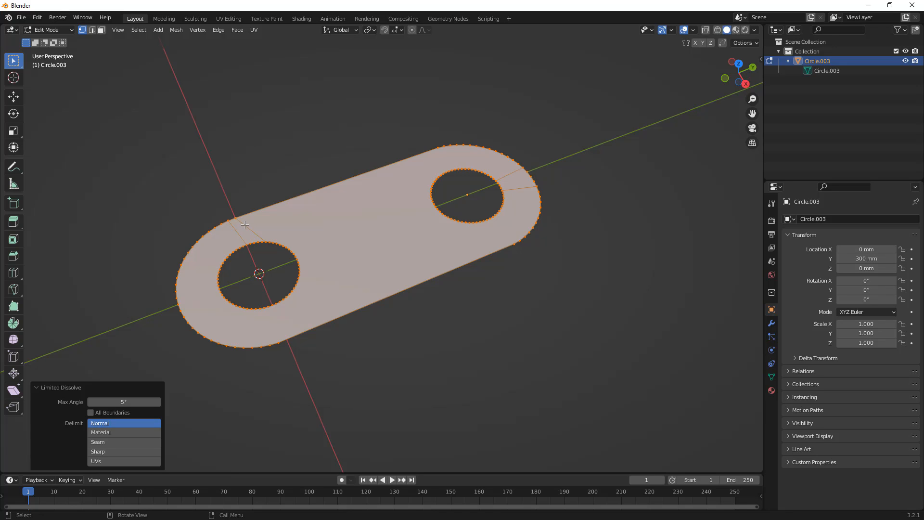
mouse_move(245, 124)
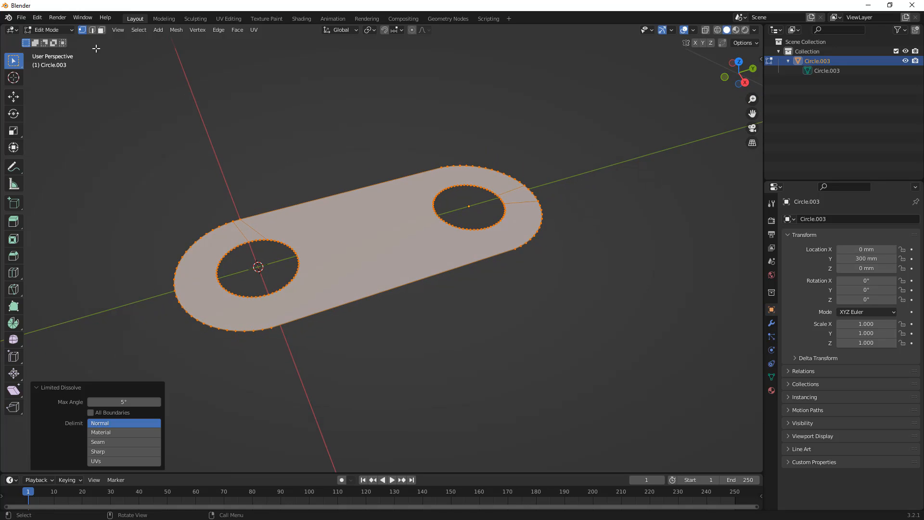
Step: Add a Solidify modifier to the plate in Object Mode and apply it
key("Tab")
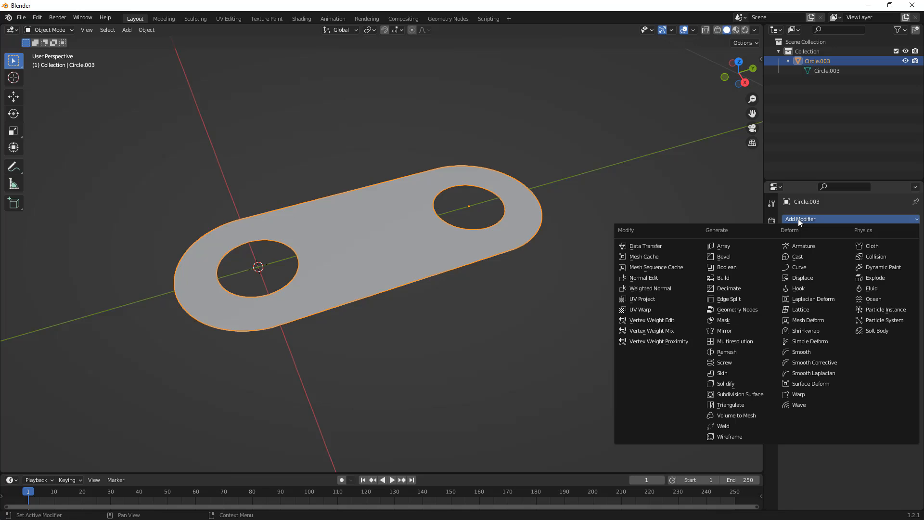
mouse_move(736, 373)
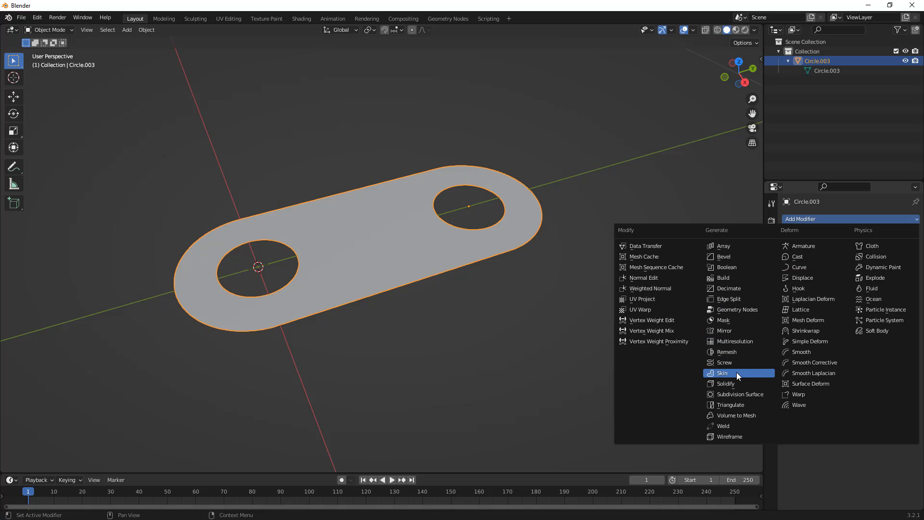
left_click(725, 383)
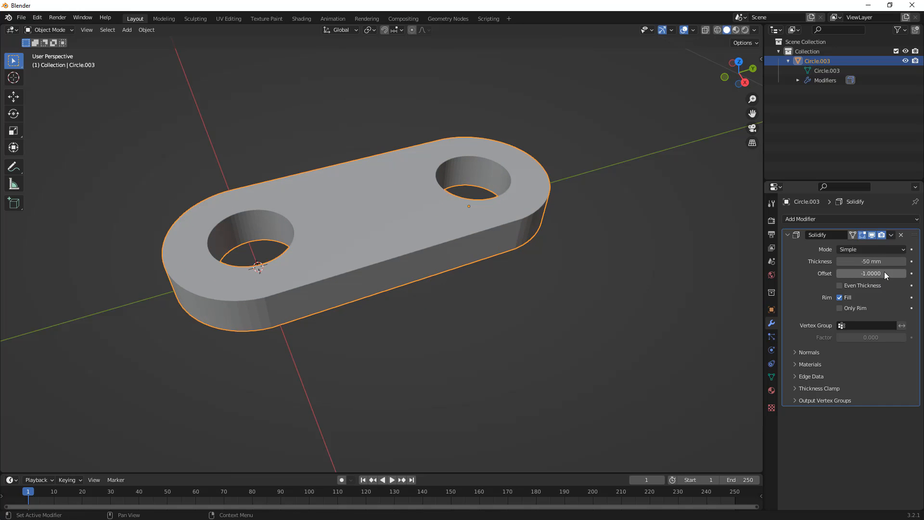
left_click(891, 235)
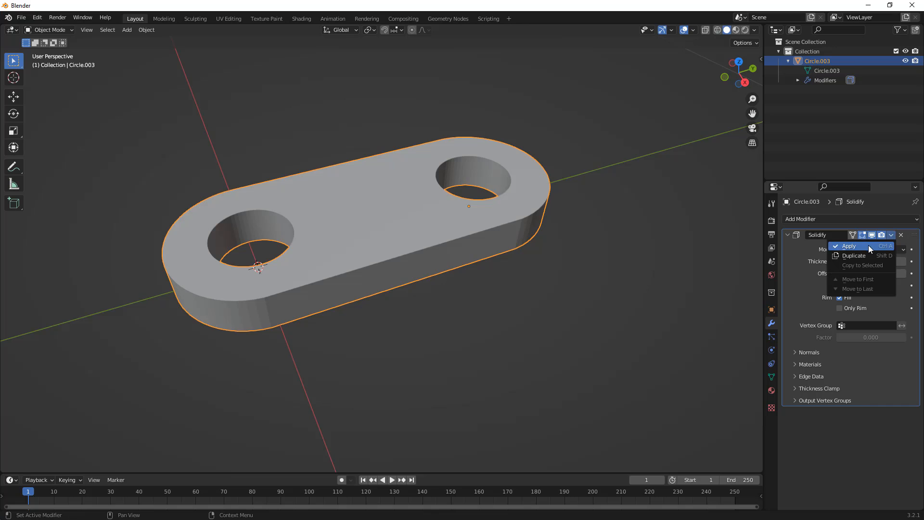
left_click(849, 246)
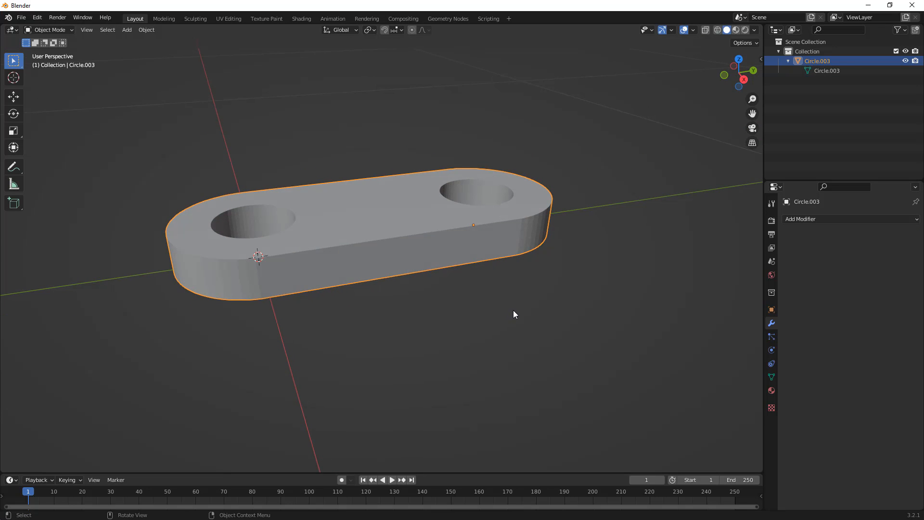
key("Tab")
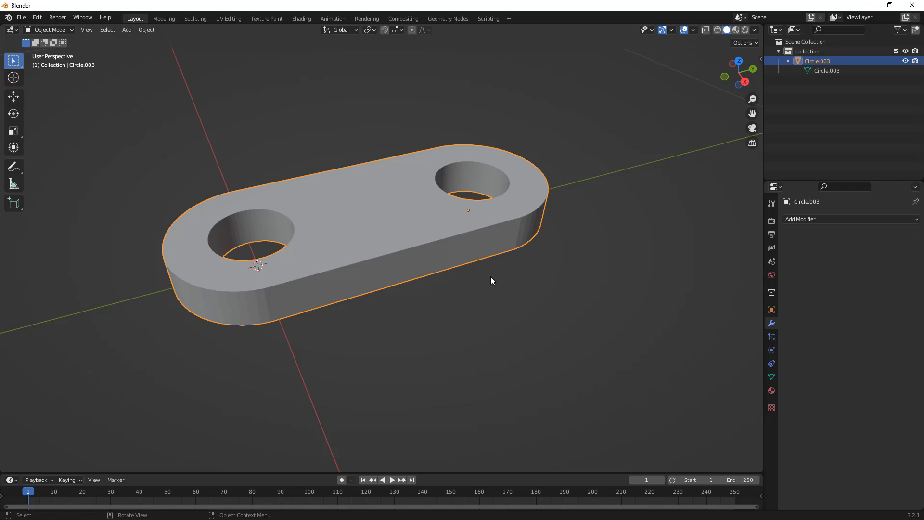
Step: Add a Bevel modifier to the plate and adjust its number of segments
left_click(850, 219)
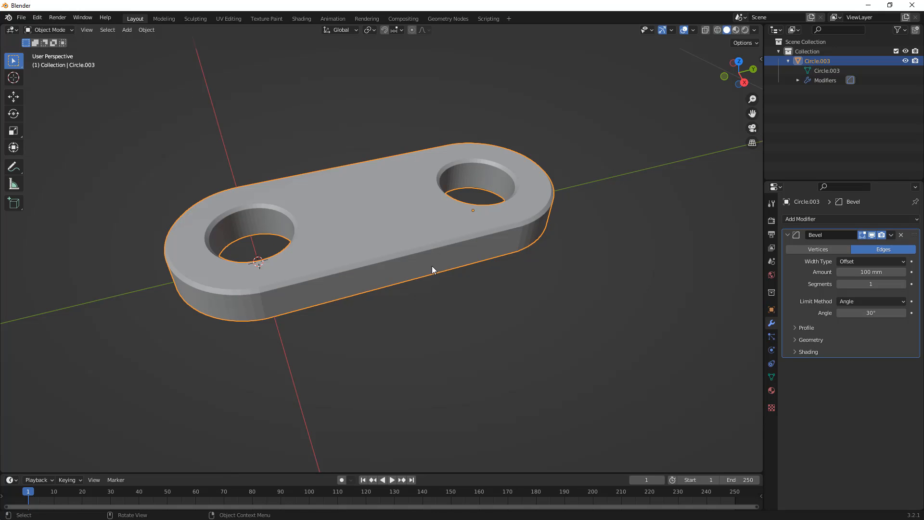
mouse_move(871, 272)
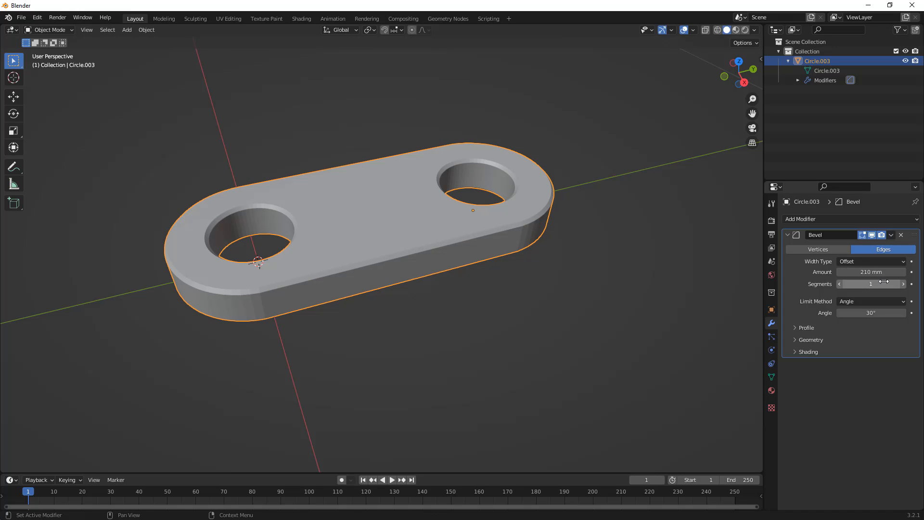
left_click(871, 284)
type("100")
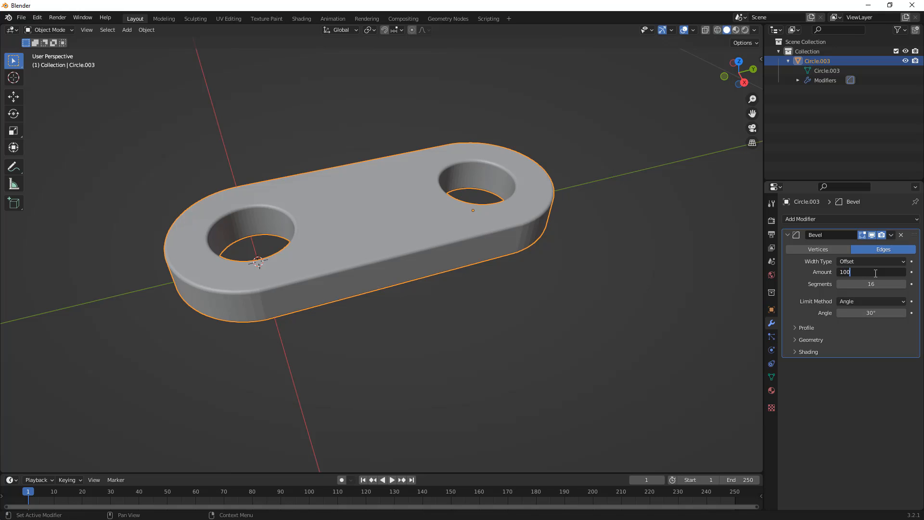
mouse_move(885, 284)
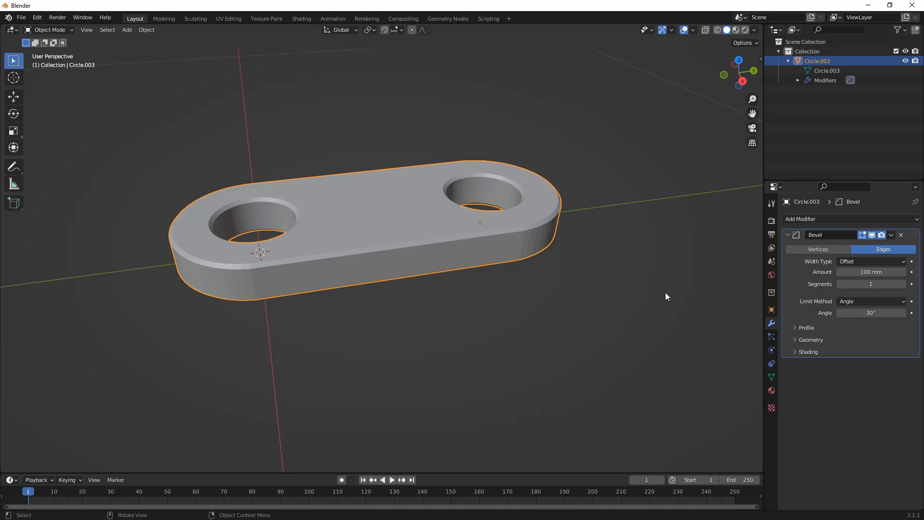
mouse_move(612, 388)
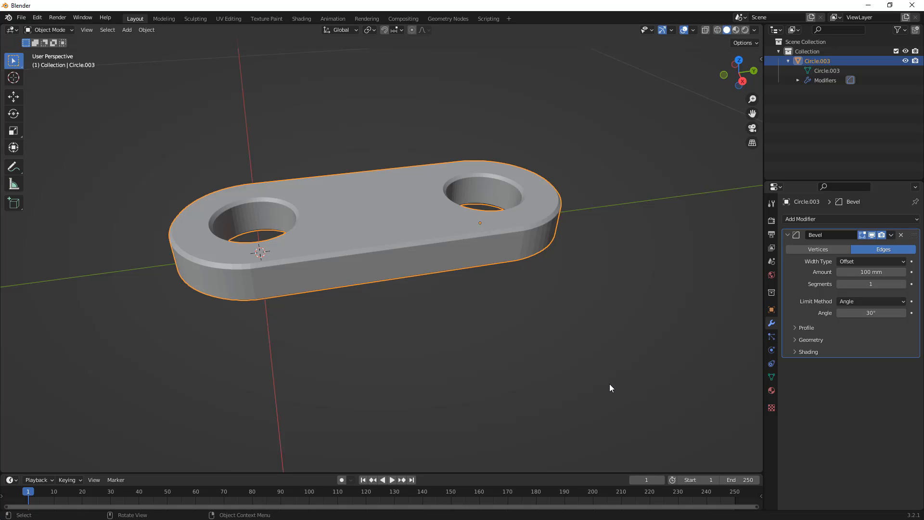
mouse_move(493, 276)
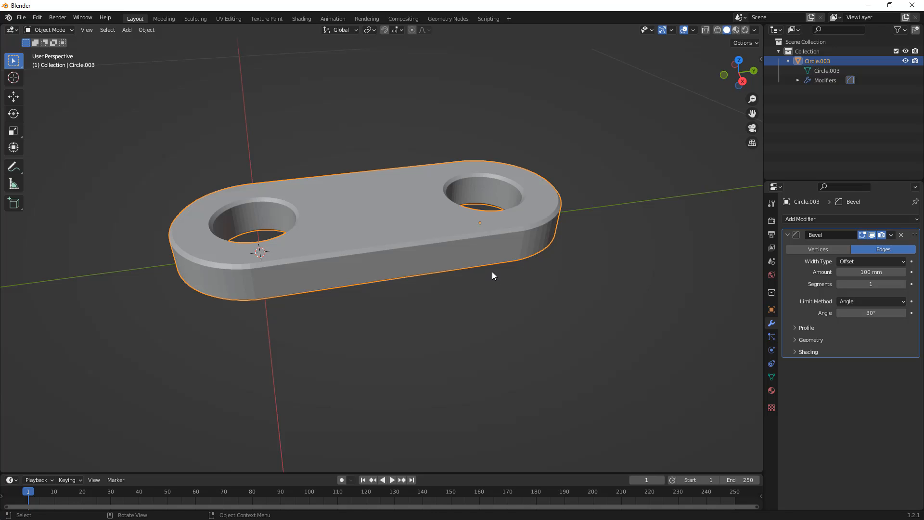
left_click_drag(493, 275, 483, 322)
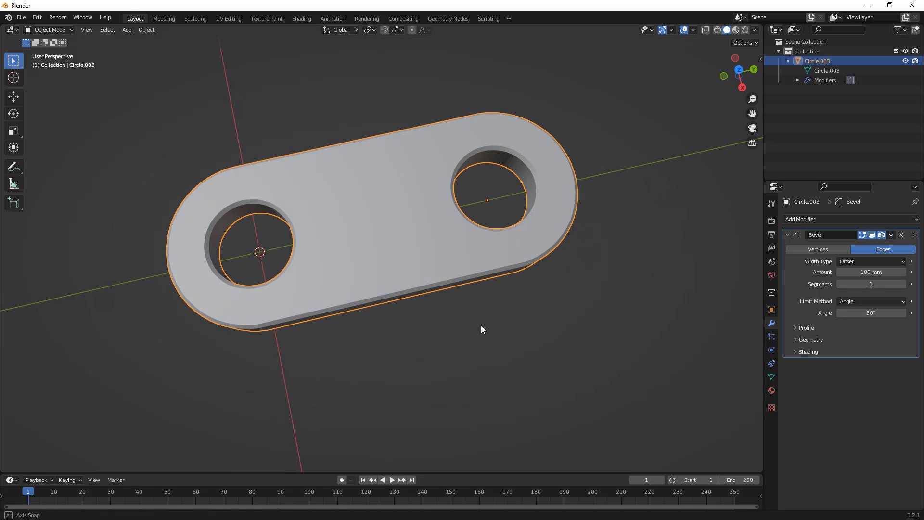
left_click_drag(483, 330, 478, 312)
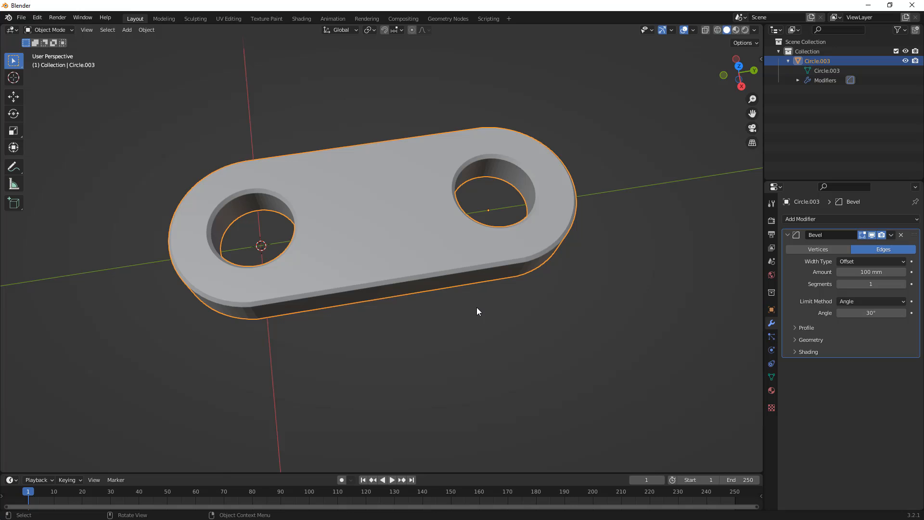
key("Tab")
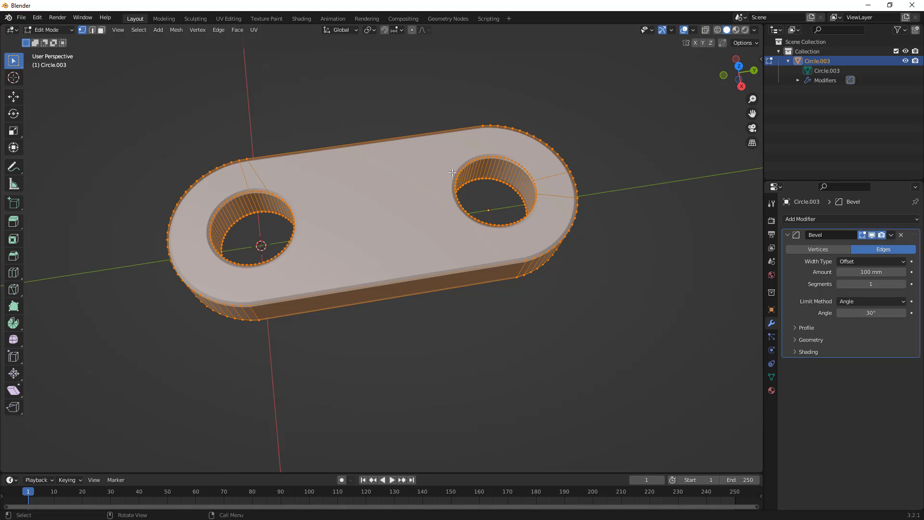
mouse_move(528, 225)
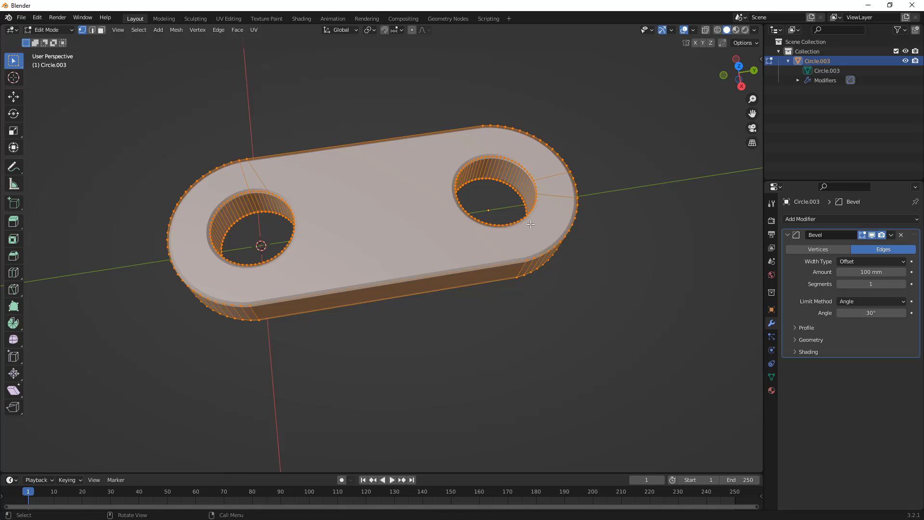
mouse_move(532, 342)
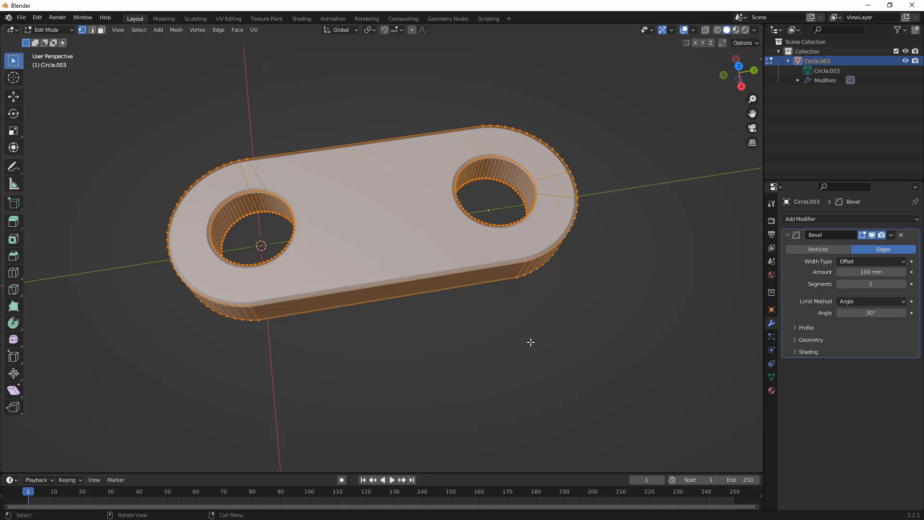
mouse_move(516, 336)
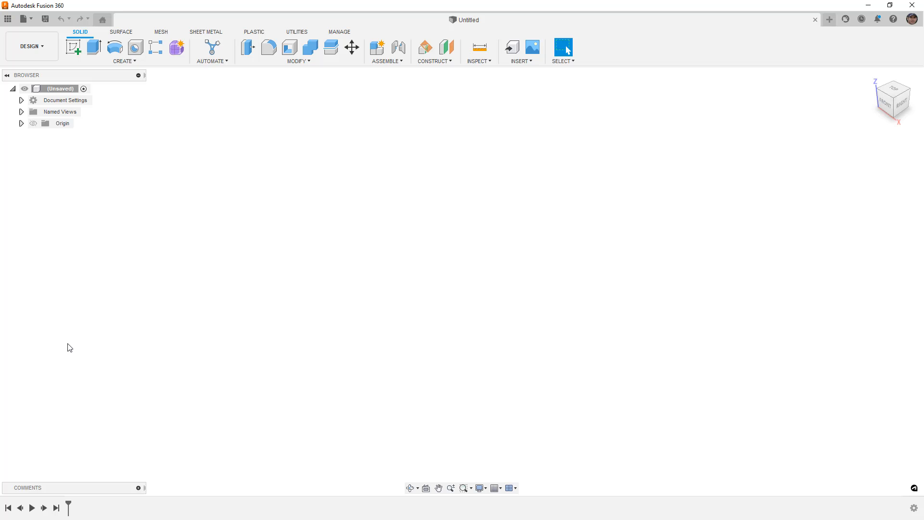
mouse_move(59, 247)
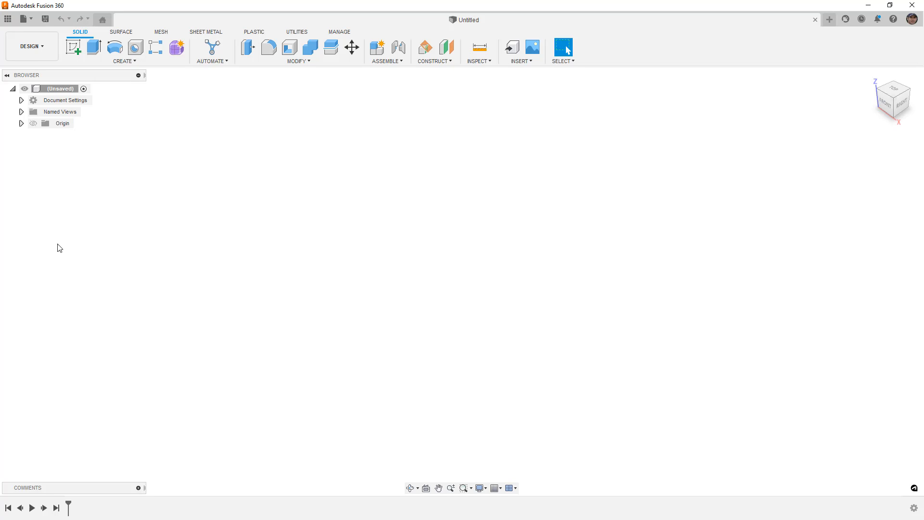
Step: Expand Document Settings to confirm the new design uses millimetre units
left_click(21, 100)
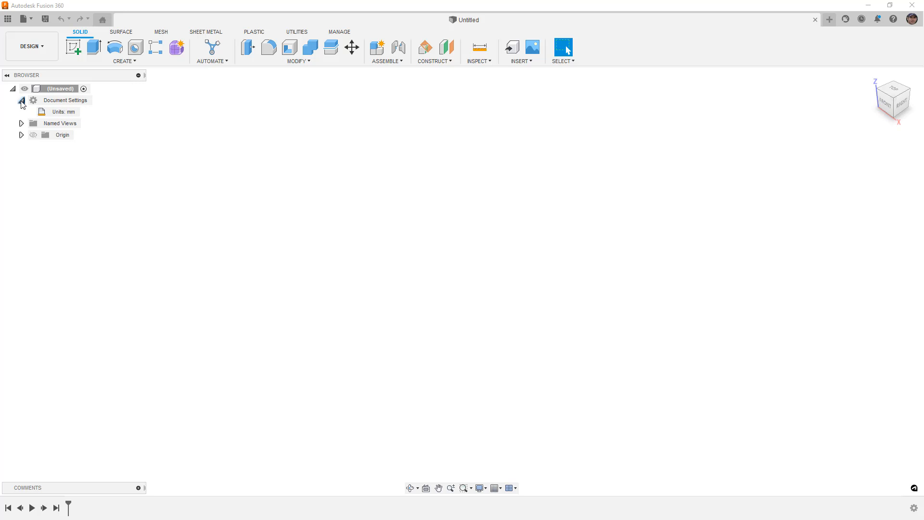
left_click(77, 46)
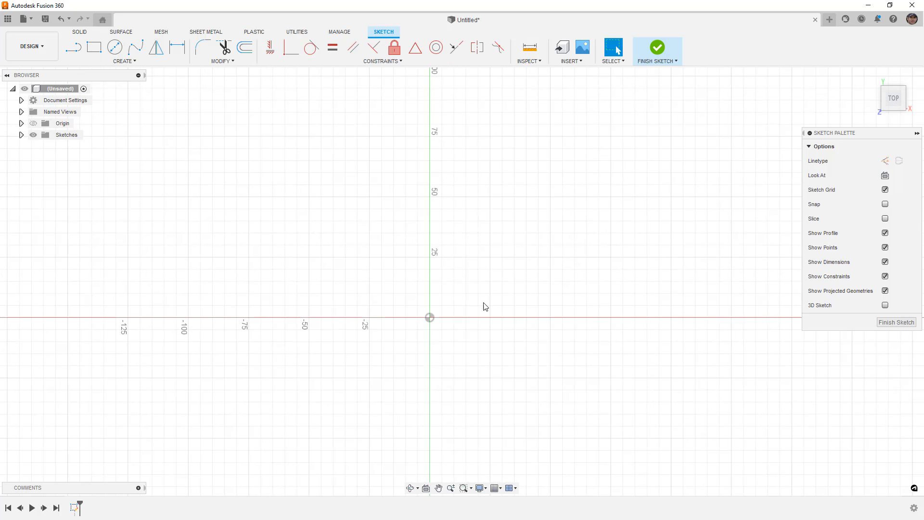
Step: Draw concentric Ø100 and Ø200 circles at the origin and copy them 300 mm right as an equal pair
left_click(114, 46)
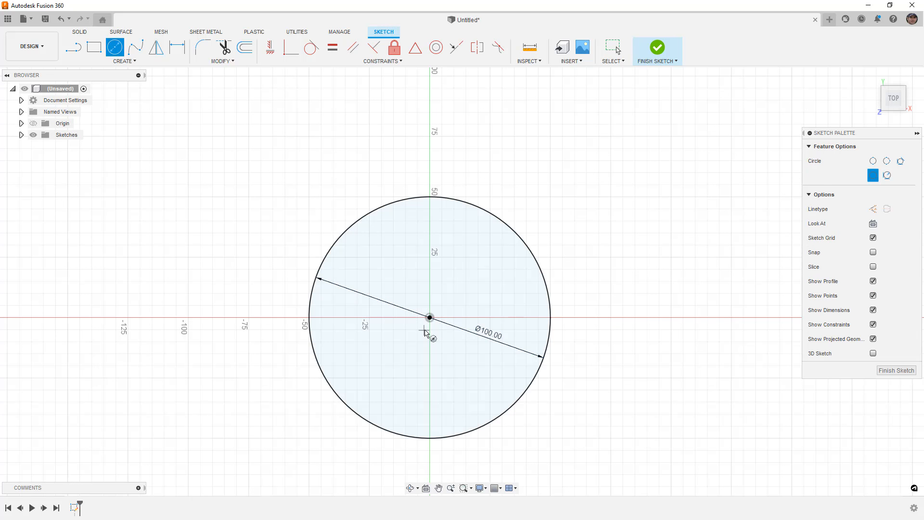
left_click_drag(429, 318, 547, 217)
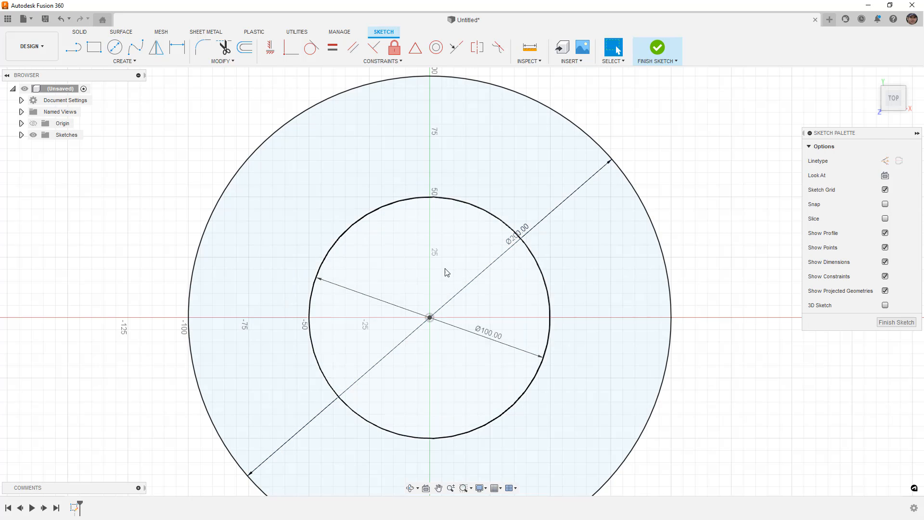
scroll("down", 3)
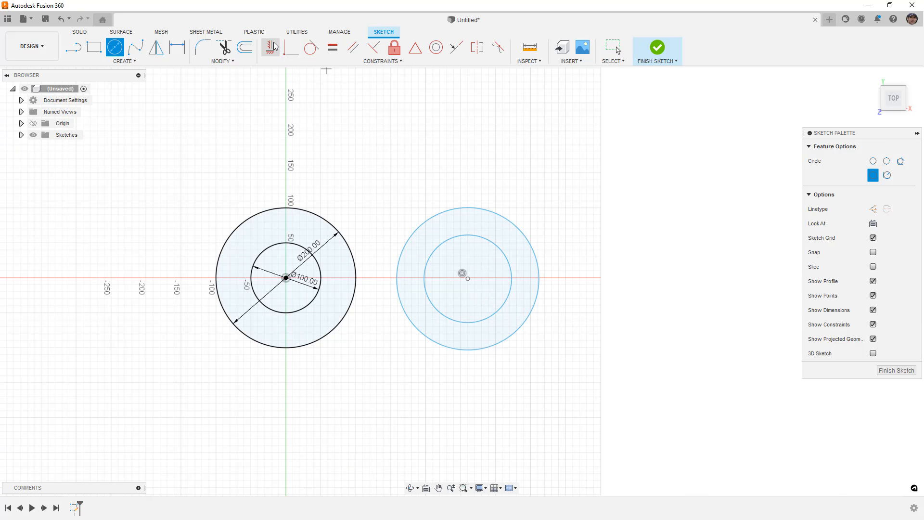
left_click(271, 48)
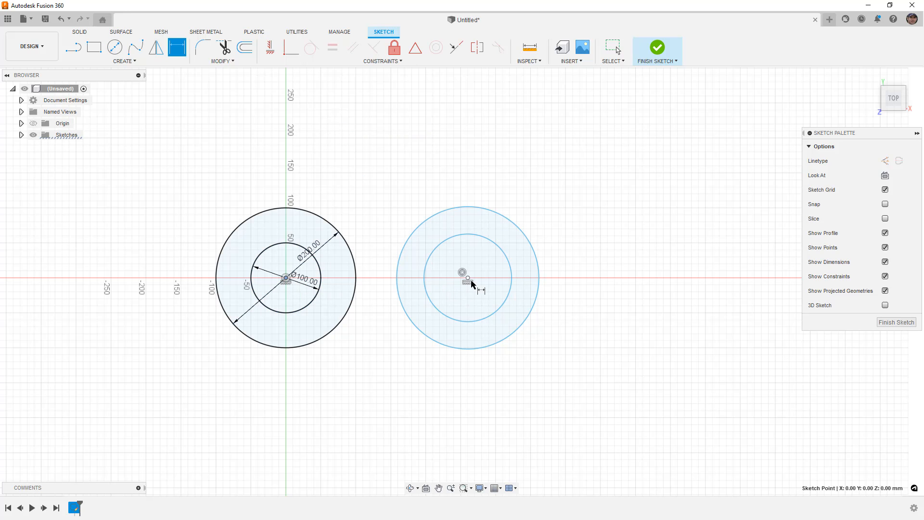
left_click(468, 279)
type("300")
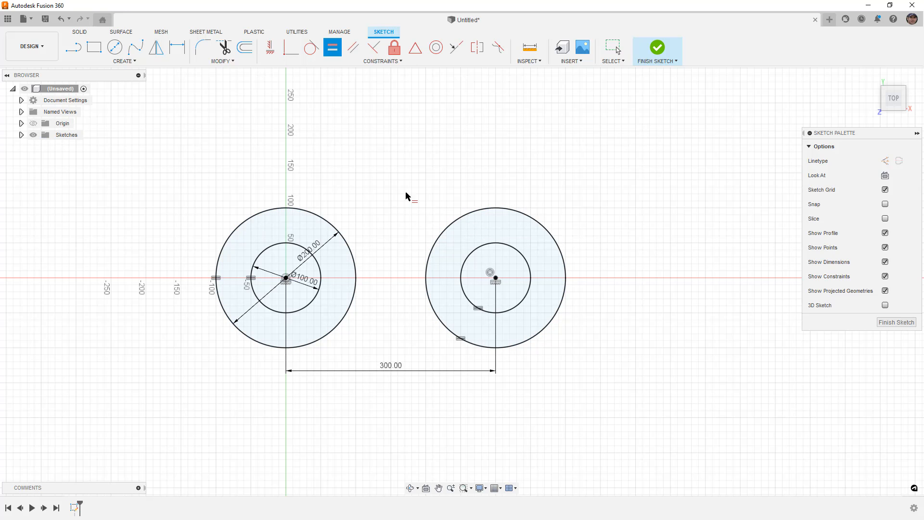
left_click(77, 47)
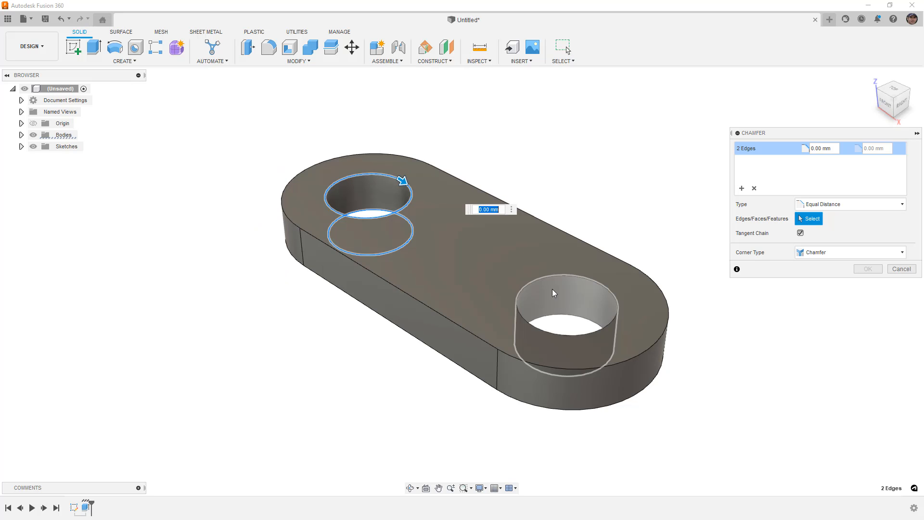
Step: Chamfer all twelve outer and hole edges with a 1 mm distance
left_click(552, 294)
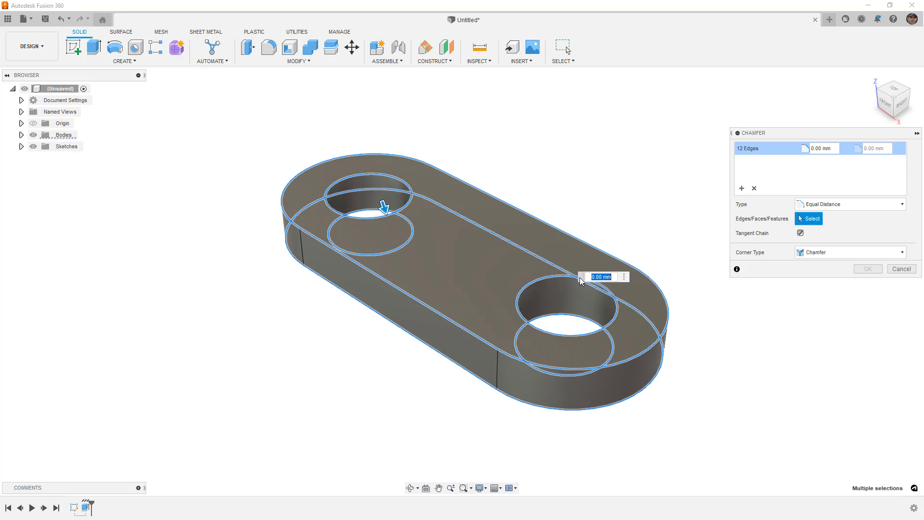
type("1")
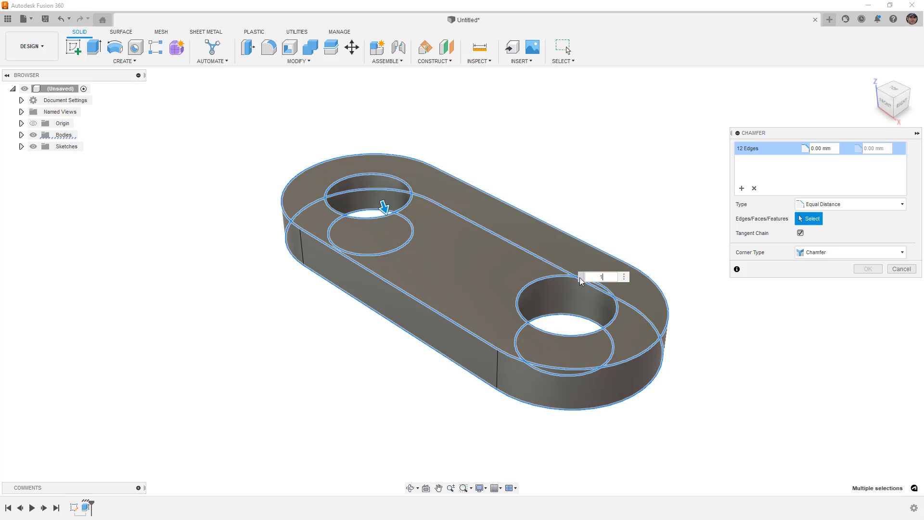
type("10")
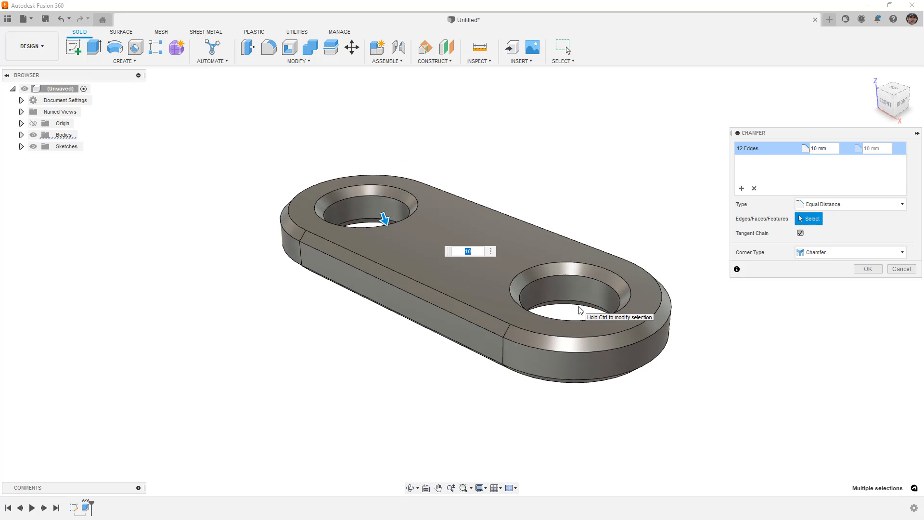
type("1")
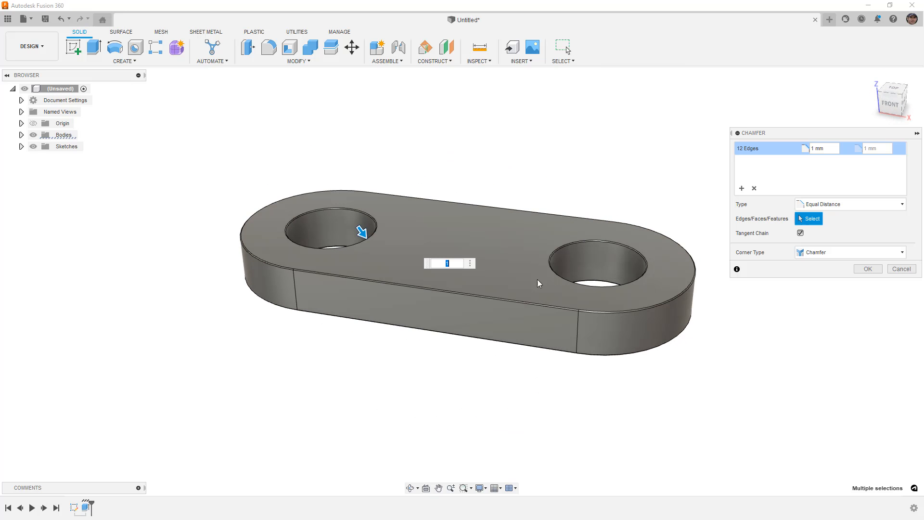
left_click(868, 268)
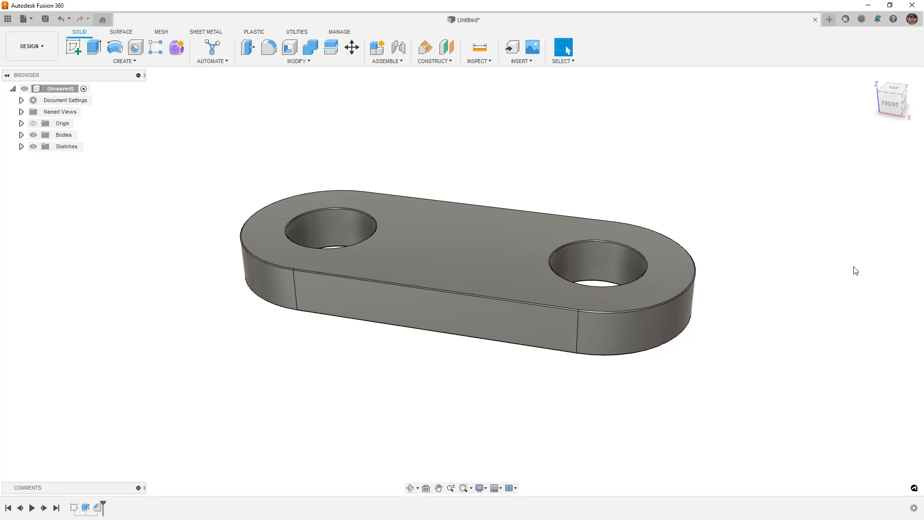
mouse_move(585, 181)
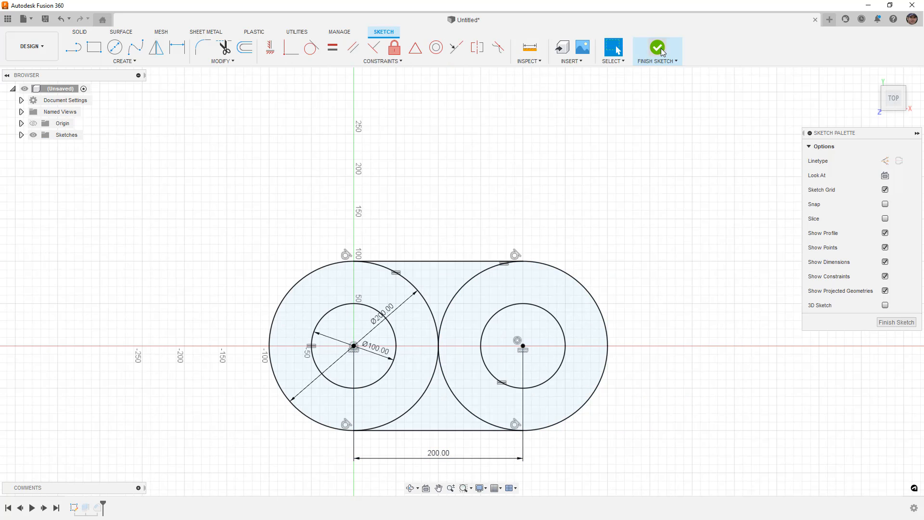
Step: Edit the plate sketch and change the outer circle's diameter dimension
left_click(658, 47)
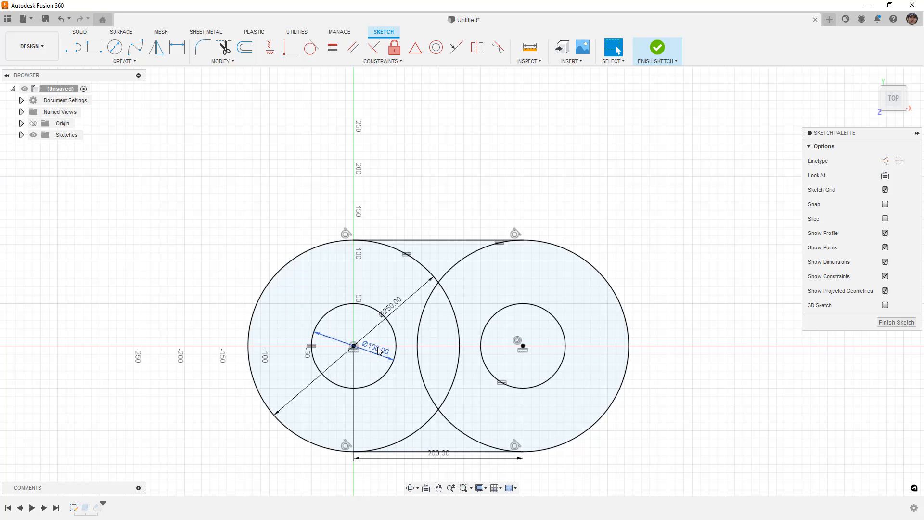
double_click(376, 350)
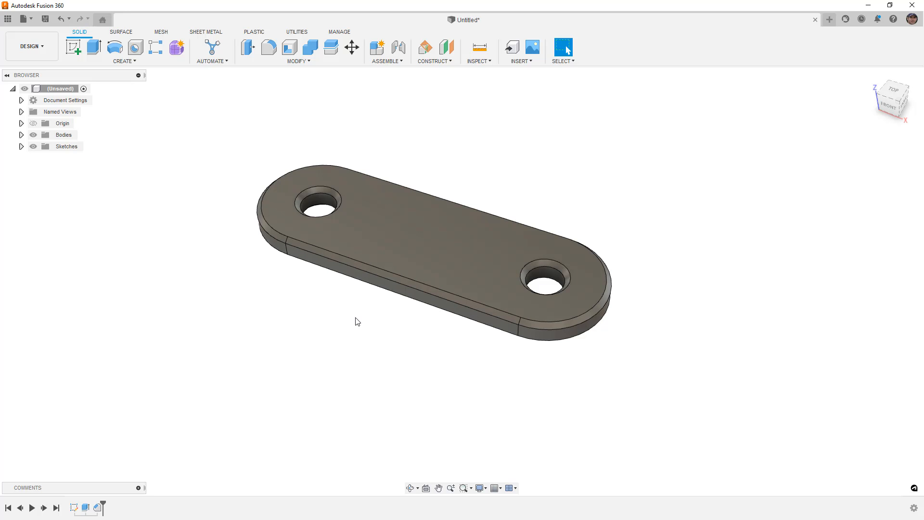
mouse_move(586, 351)
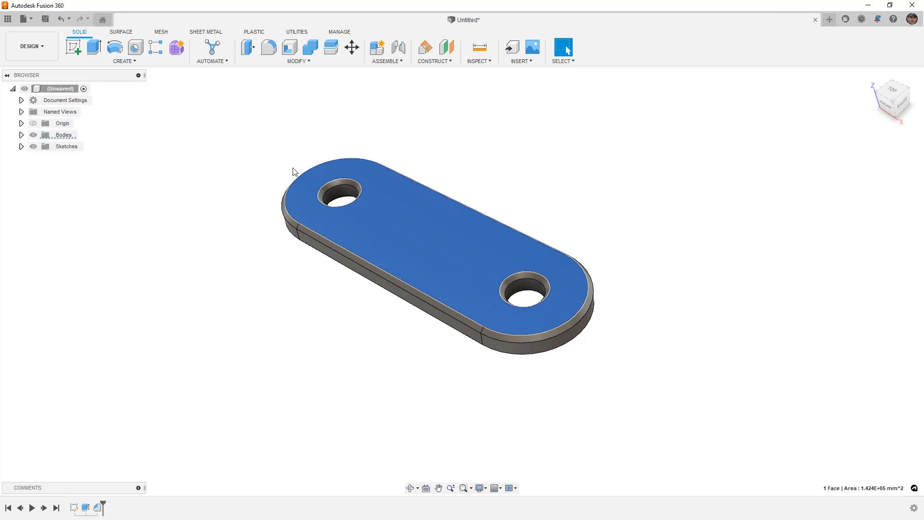
Step: Tessellate the plate body into a Medium-refinement mesh of 1244 triangles
left_click(161, 32)
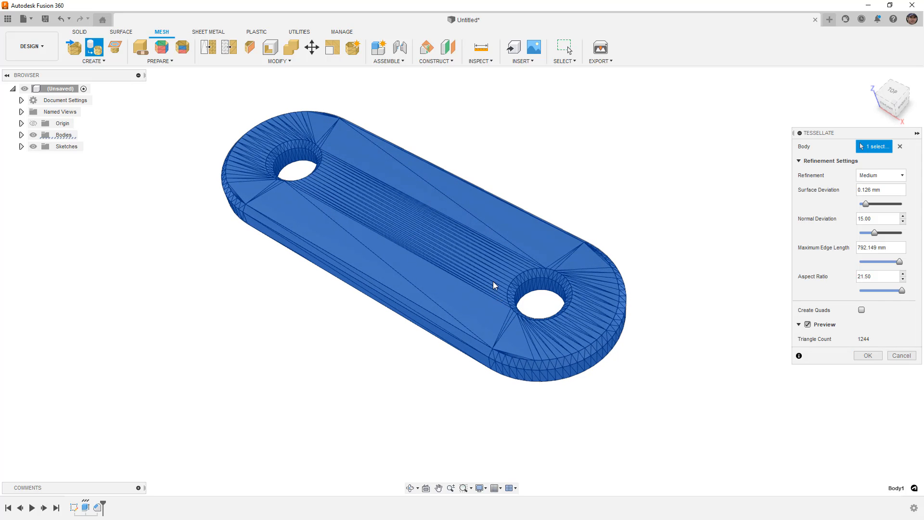
mouse_move(599, 286)
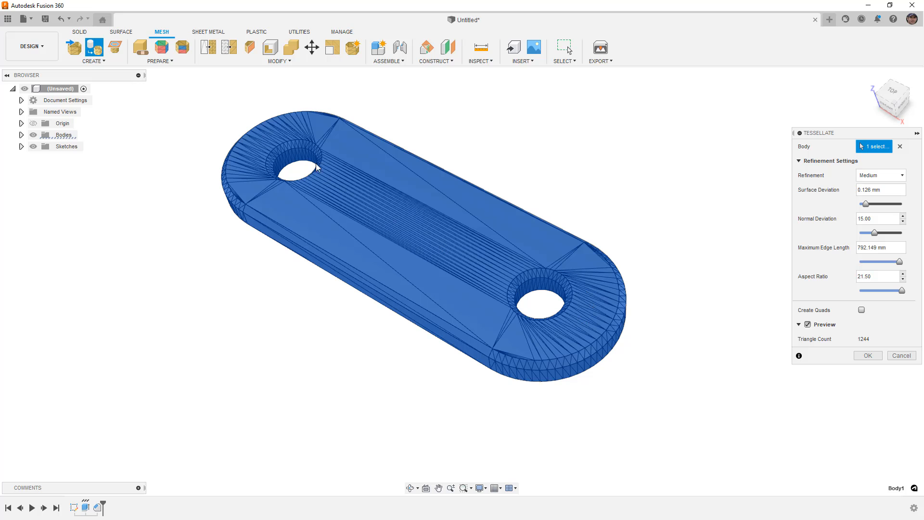
mouse_move(759, 322)
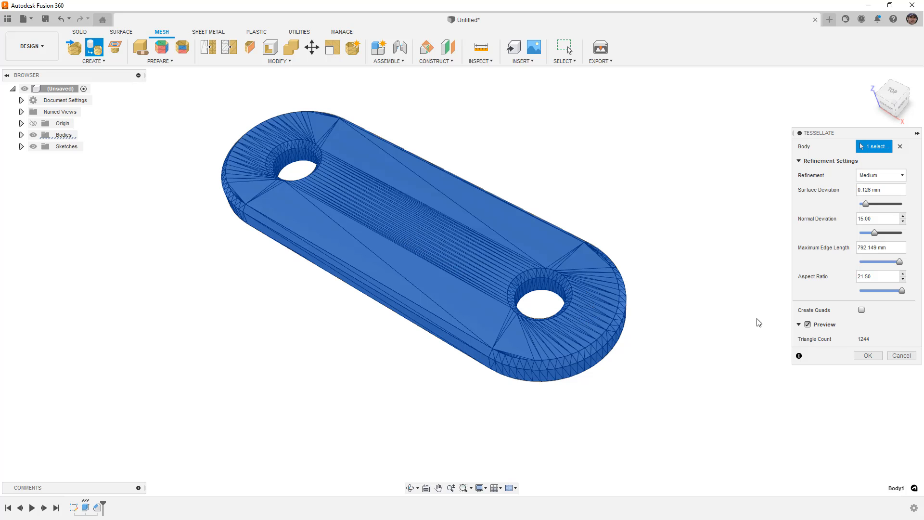
mouse_move(875, 346)
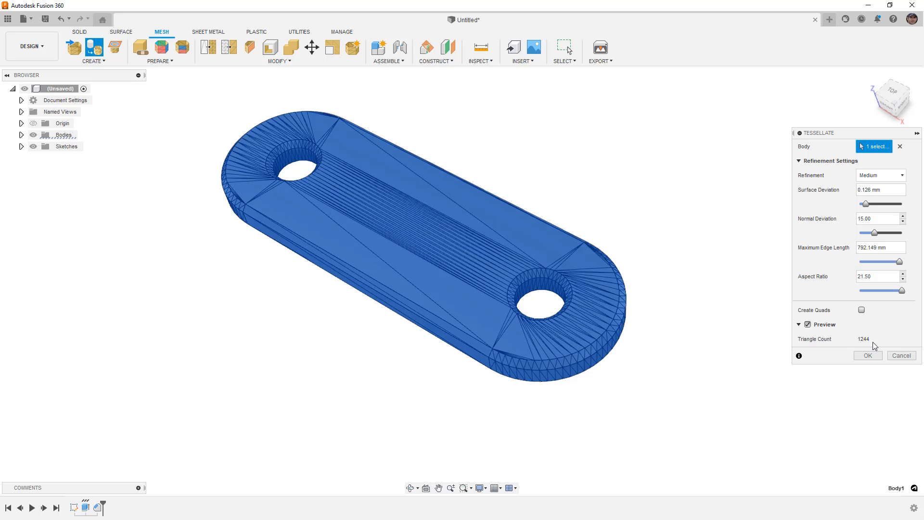
left_click(868, 356)
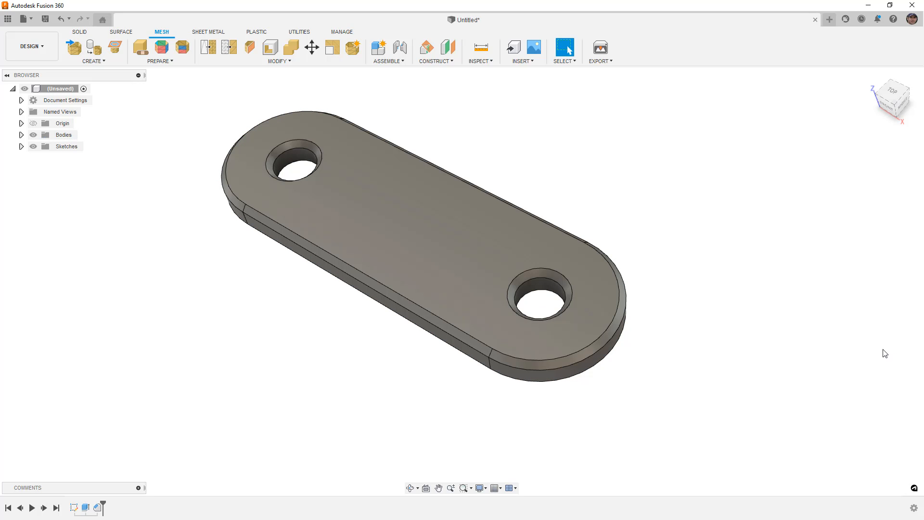
mouse_move(734, 382)
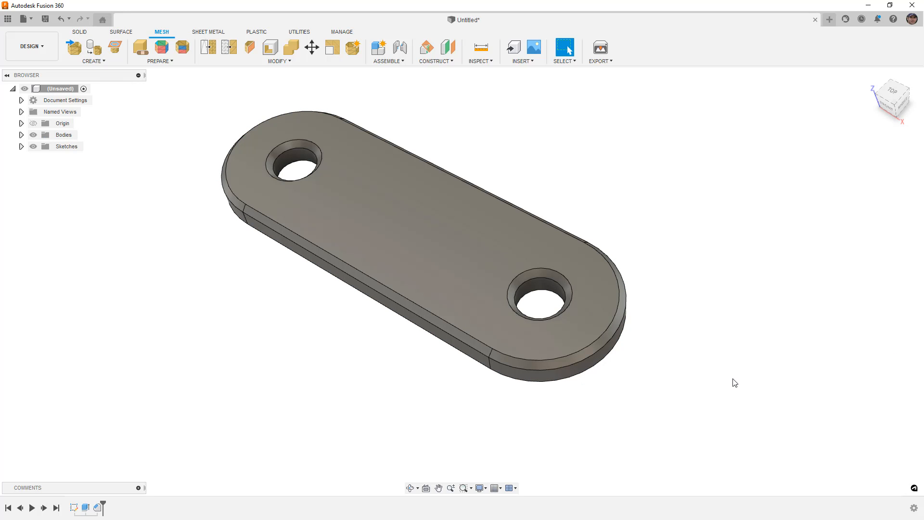